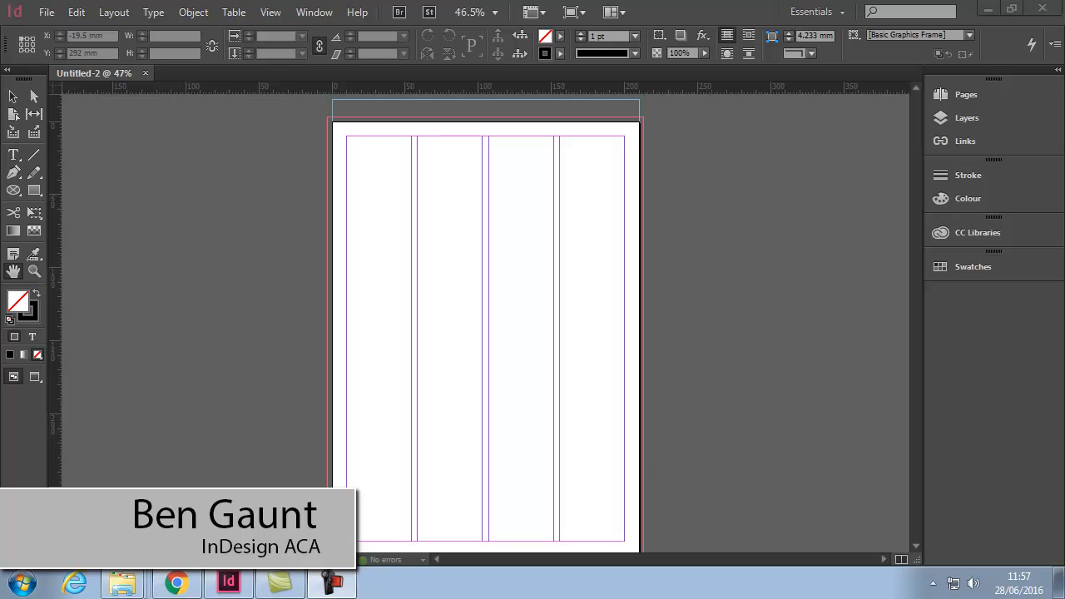
{"action": "mouse_move", "coordinate": [14, 272]}
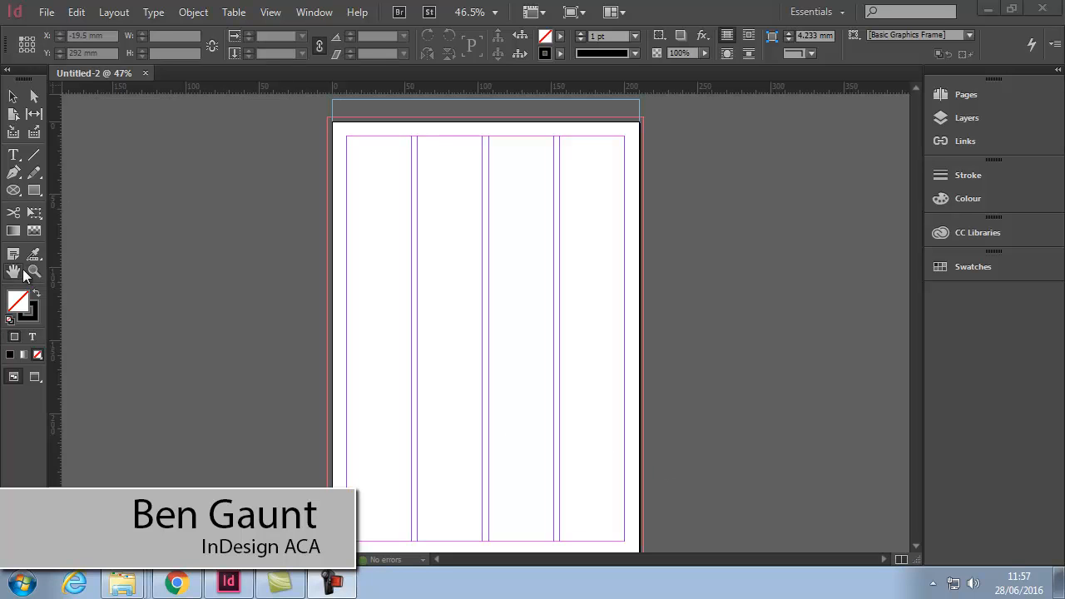
{"action": "mouse_move", "coordinate": [42, 137]}
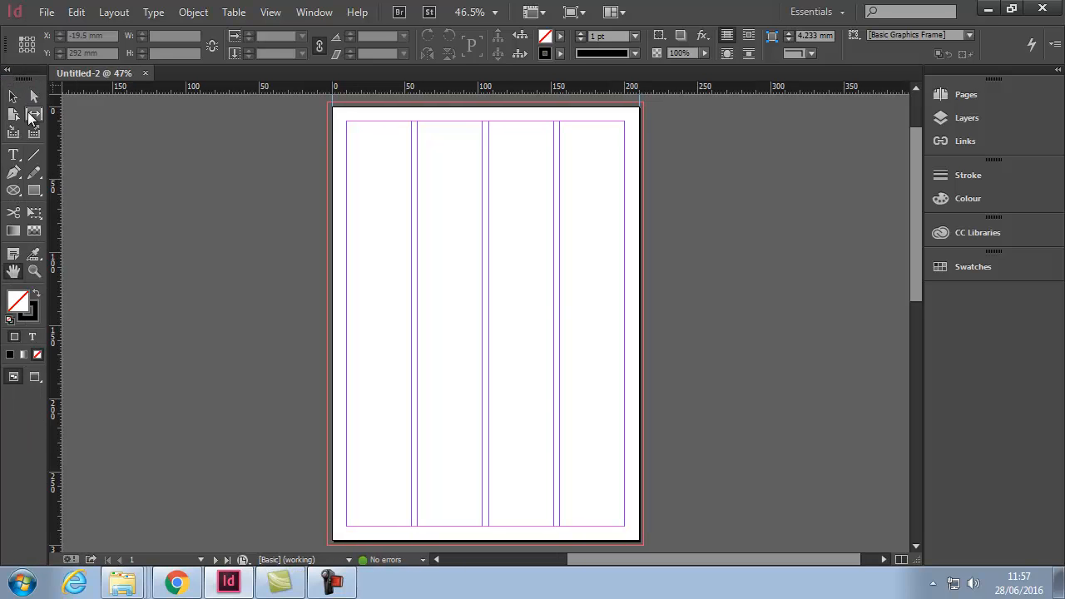
{"action": "mouse_move", "coordinate": [34, 231]}
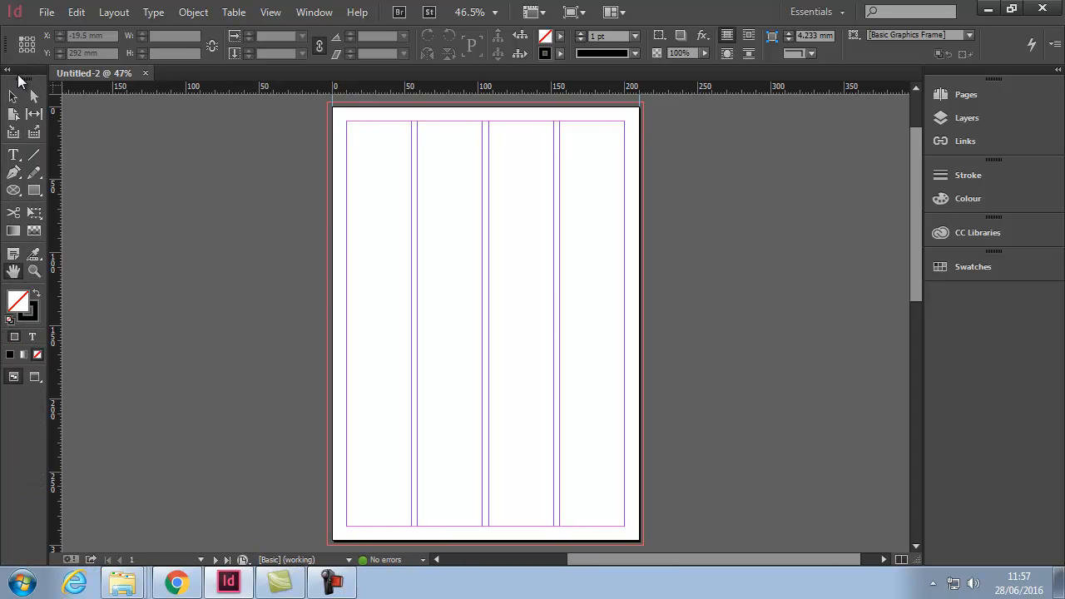
{"action": "mouse_move", "coordinate": [140, 45]}
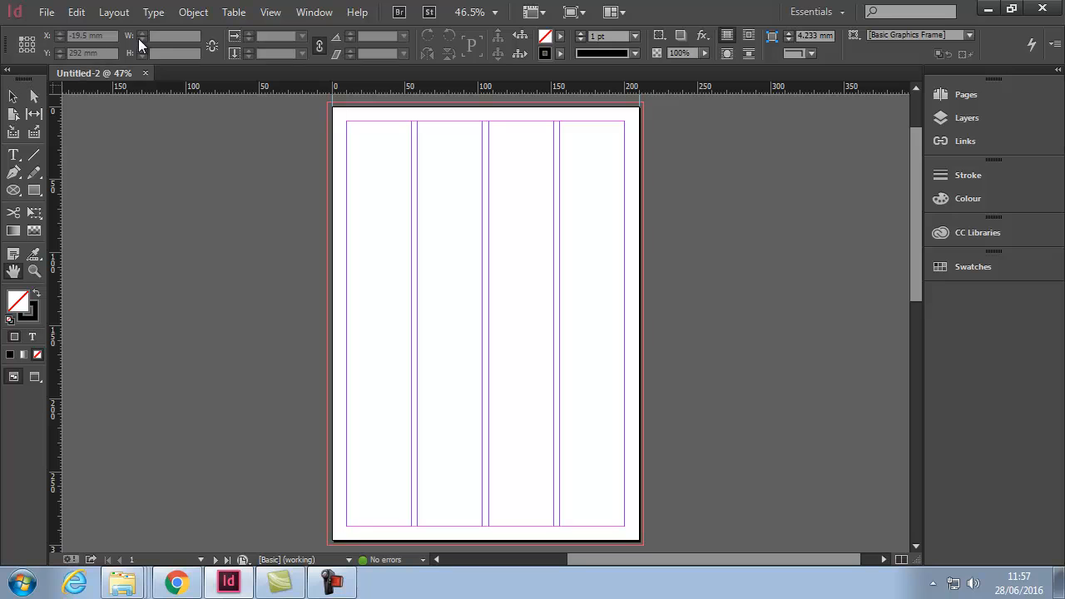
{"action": "mouse_move", "coordinate": [298, 54]}
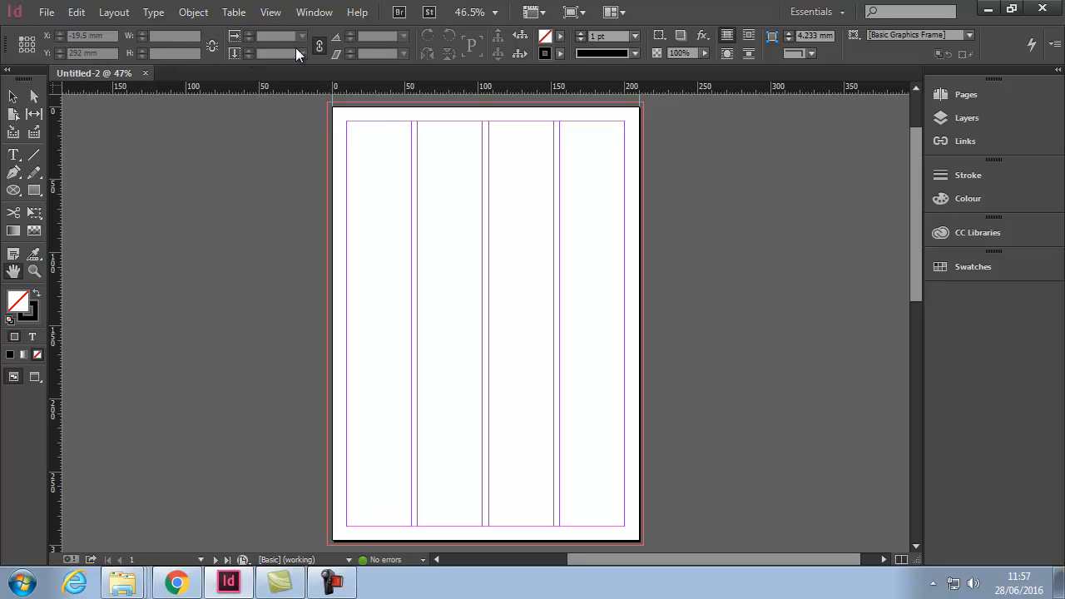
{"action": "mouse_move", "coordinate": [420, 41]}
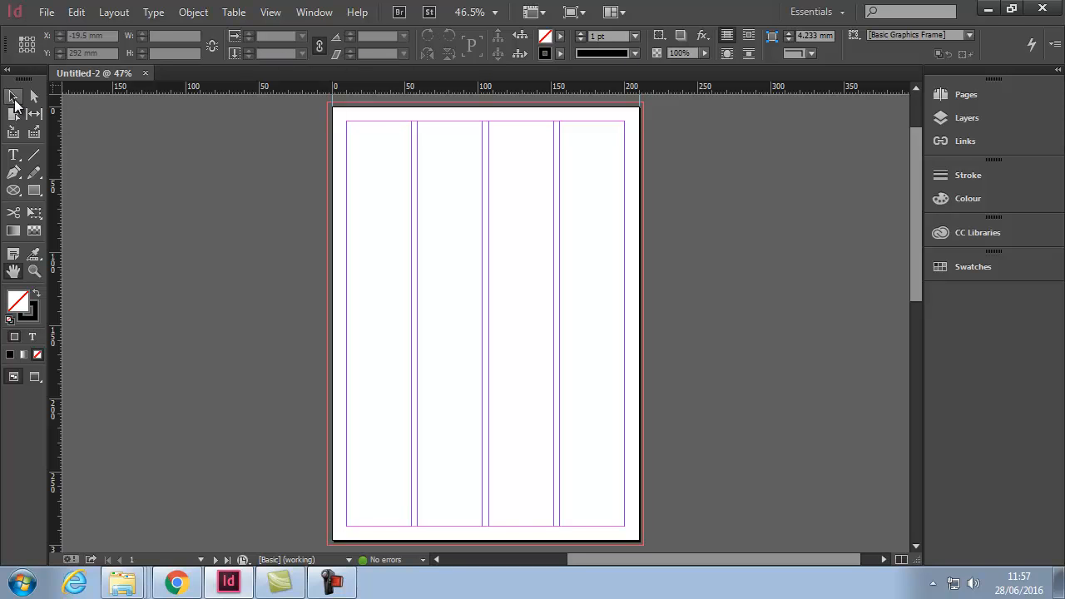
Select the Type tool, try the Gradient Swatch tool, then return to the Type tool.
{"action": "left_click", "coordinate": [14, 155]}
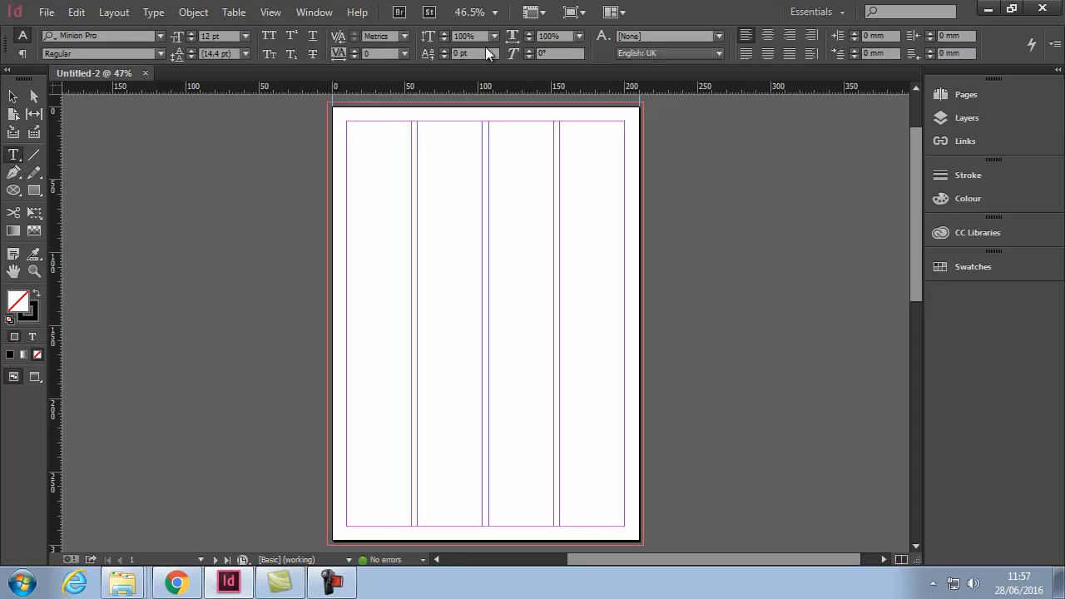
{"action": "mouse_move", "coordinate": [113, 72]}
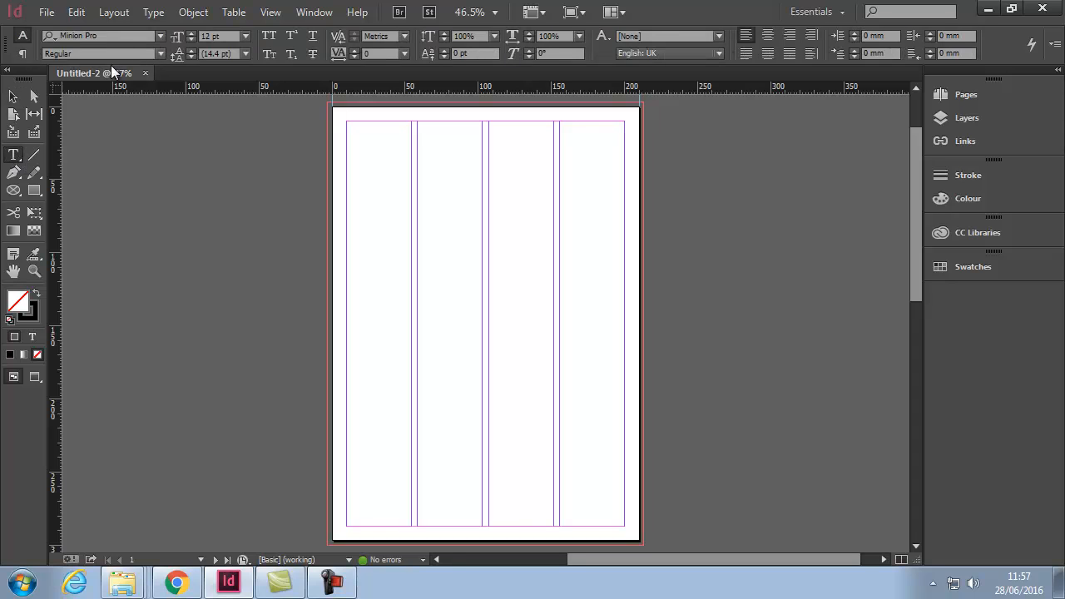
{"action": "mouse_move", "coordinate": [18, 160]}
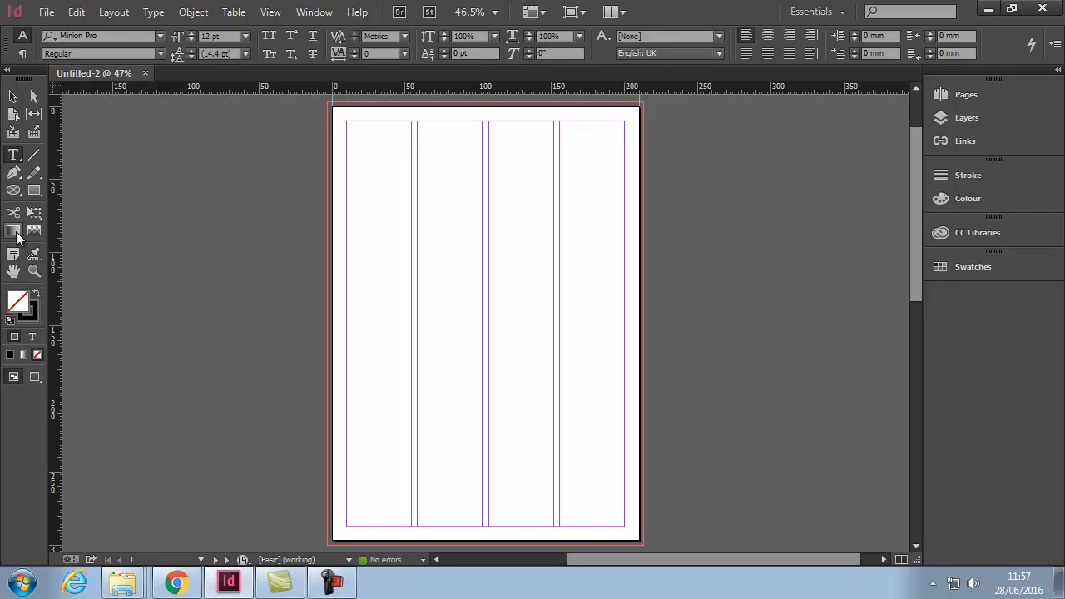
{"action": "left_click", "coordinate": [13, 231]}
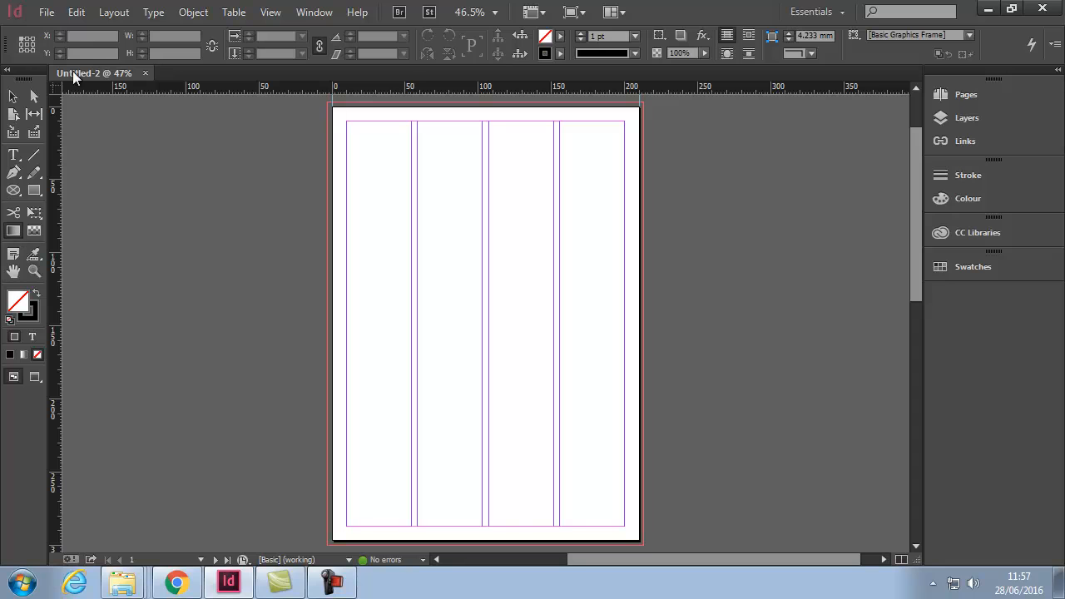
{"action": "left_click", "coordinate": [13, 156]}
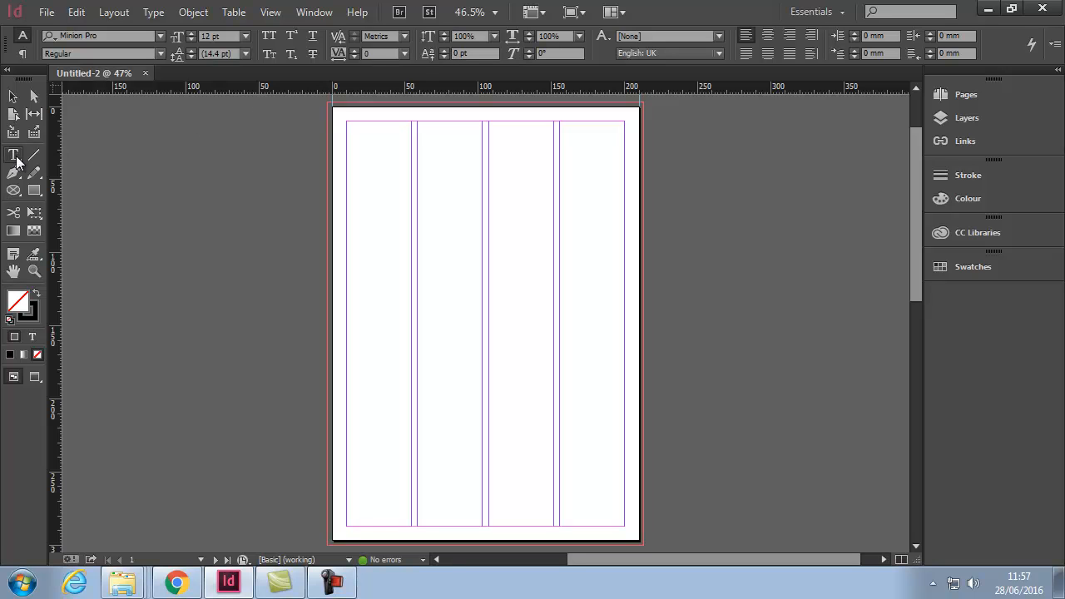
{"action": "mouse_move", "coordinate": [25, 170]}
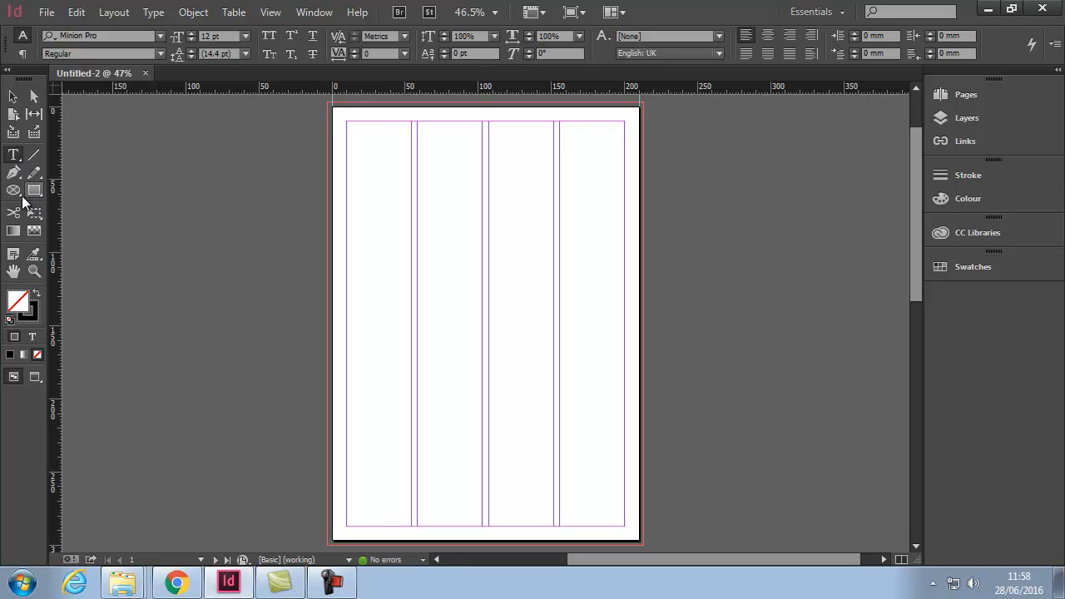
{"action": "mouse_move", "coordinate": [18, 174]}
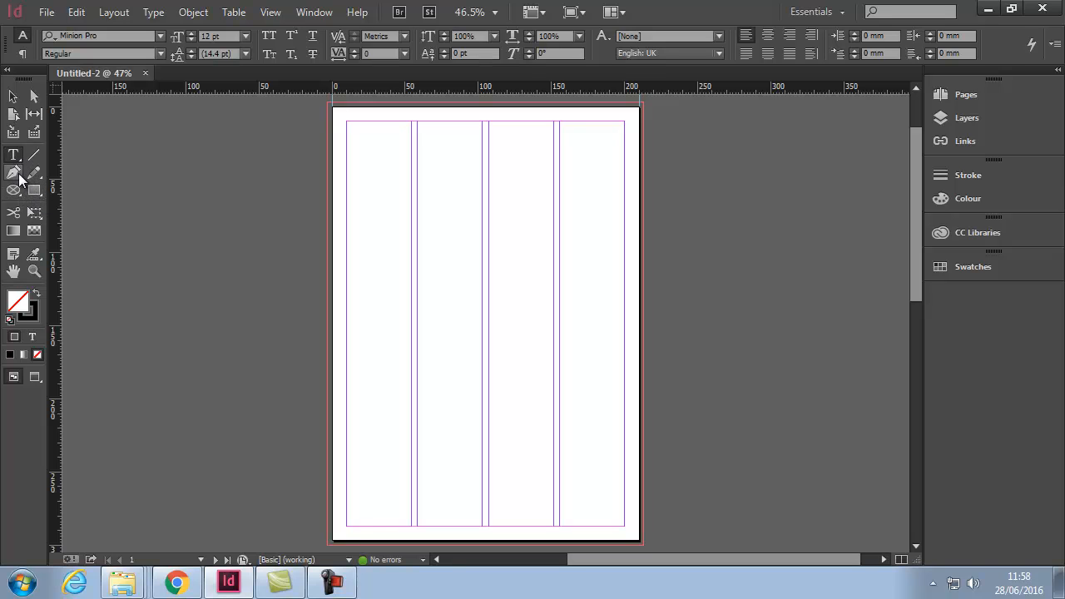
{"action": "left_click", "coordinate": [14, 173]}
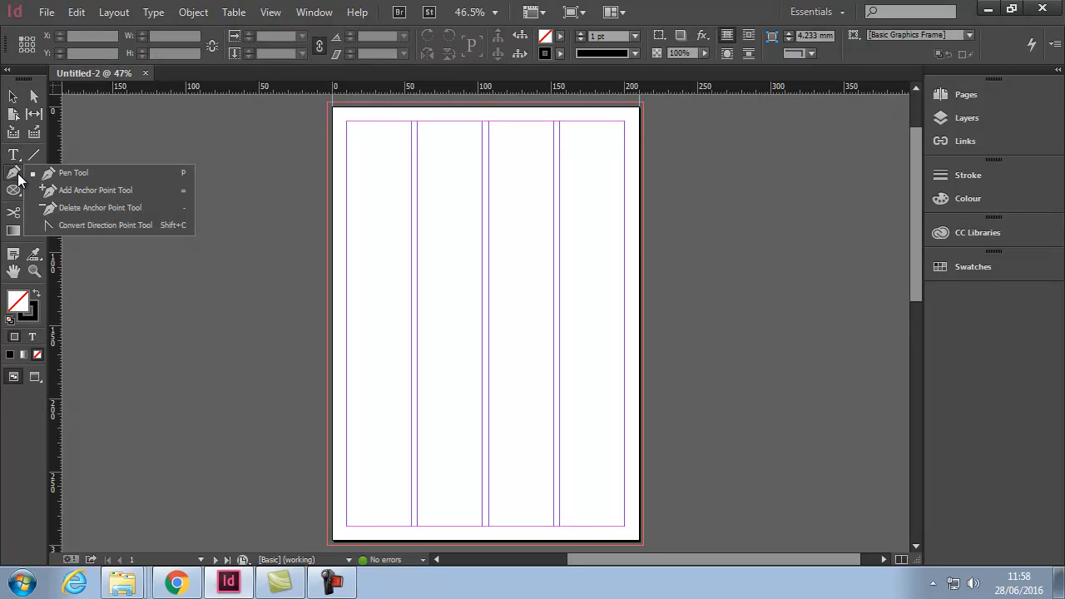
{"action": "mouse_move", "coordinate": [95, 190]}
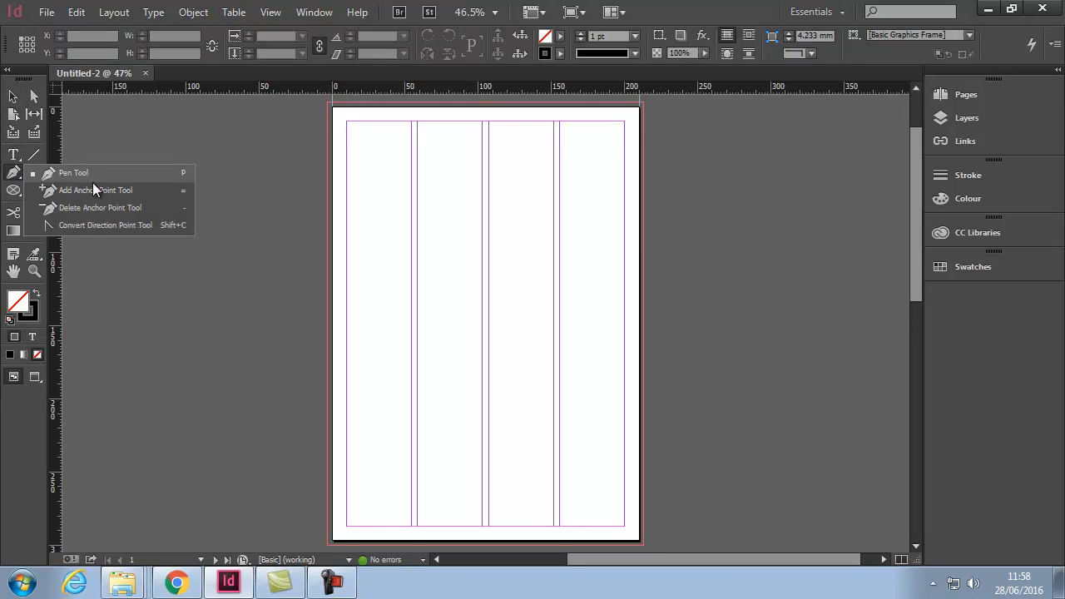
{"action": "mouse_move", "coordinate": [89, 190]}
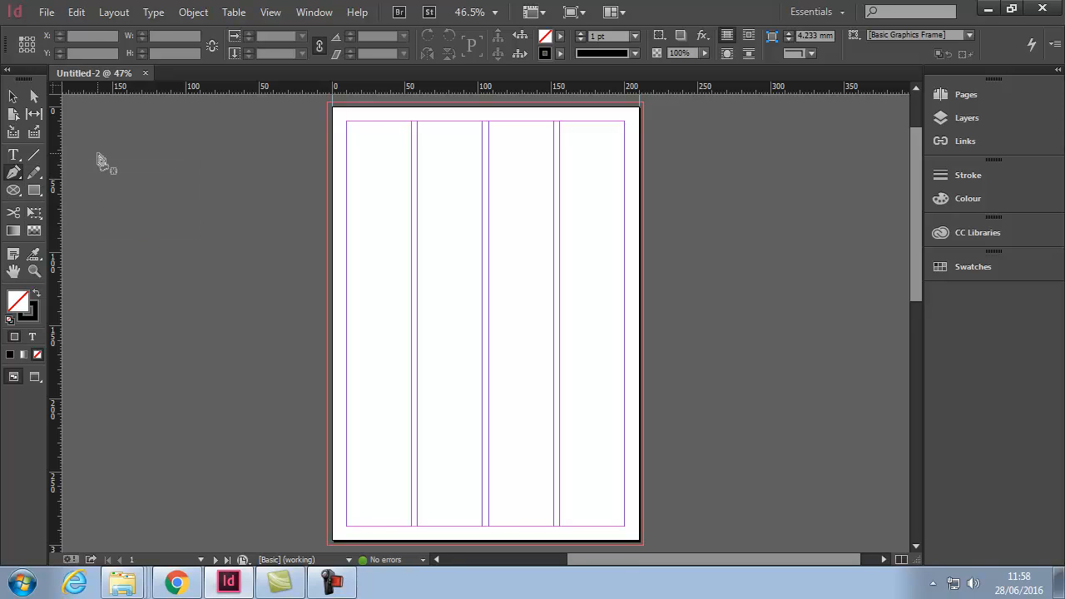
{"action": "mouse_move", "coordinate": [73, 162]}
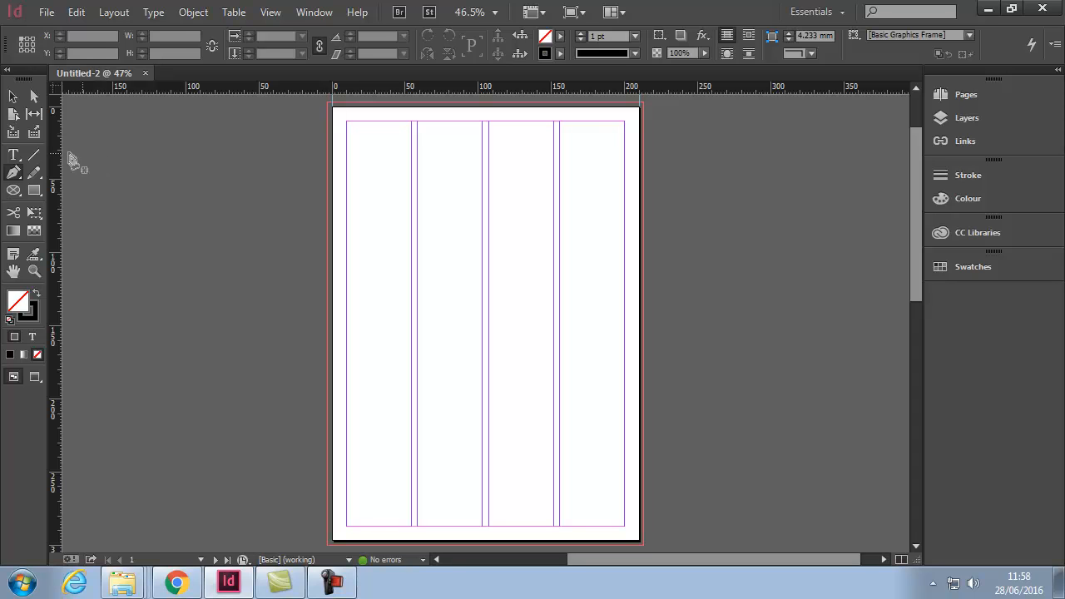
{"action": "left_click", "coordinate": [14, 154]}
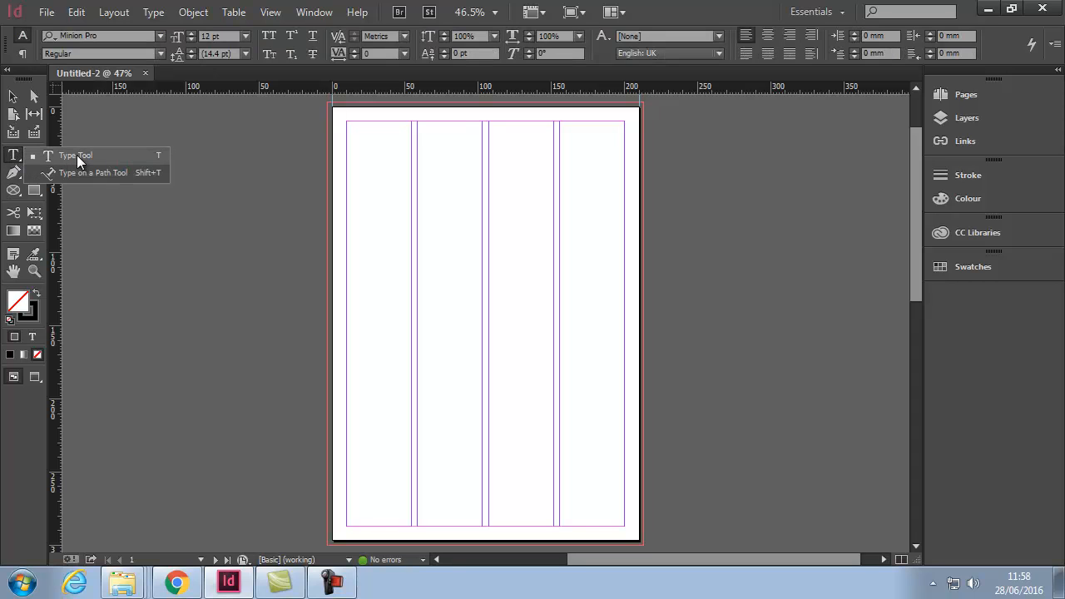
{"action": "mouse_move", "coordinate": [114, 164]}
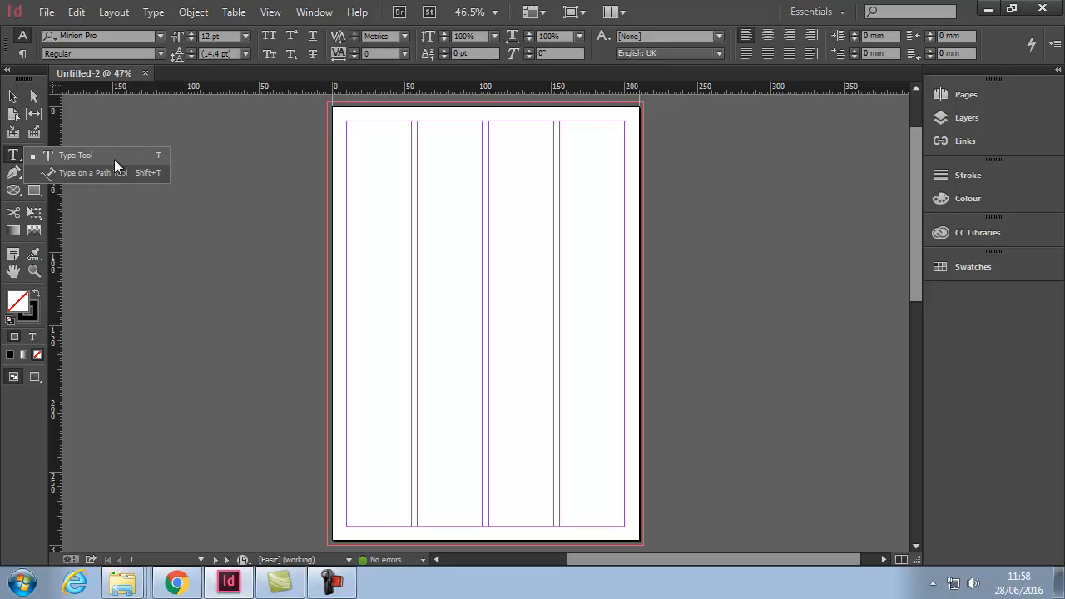
{"action": "mouse_move", "coordinate": [35, 133]}
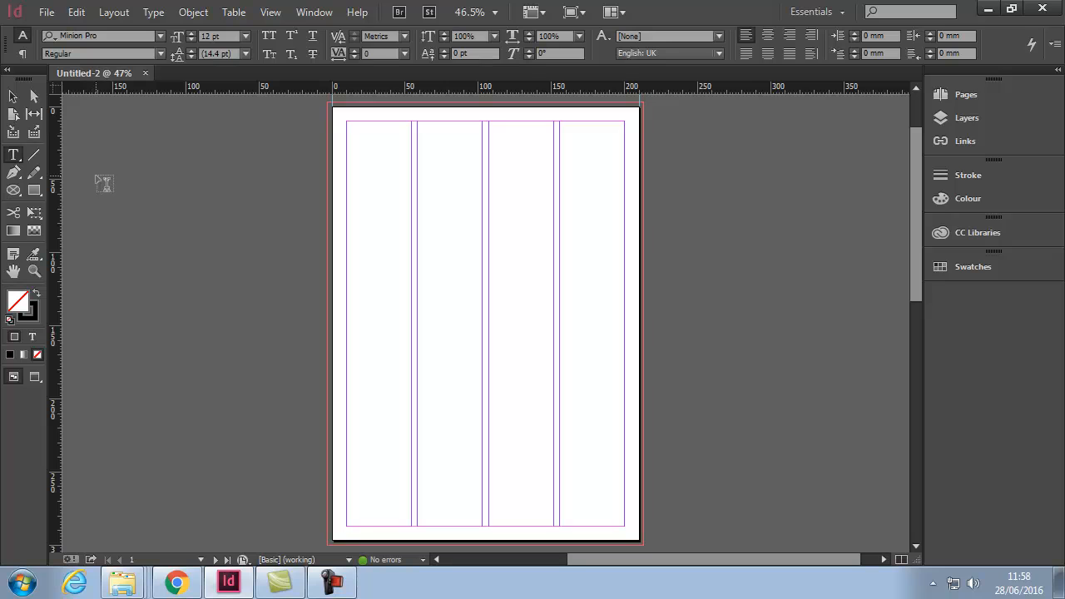
{"action": "mouse_move", "coordinate": [73, 196]}
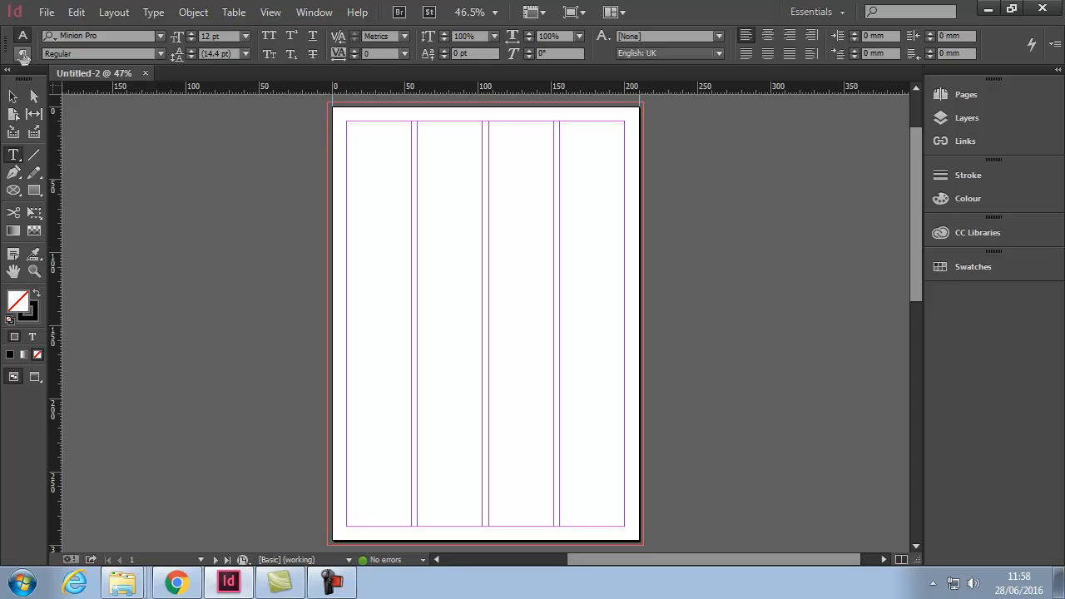
{"action": "left_click", "coordinate": [23, 56]}
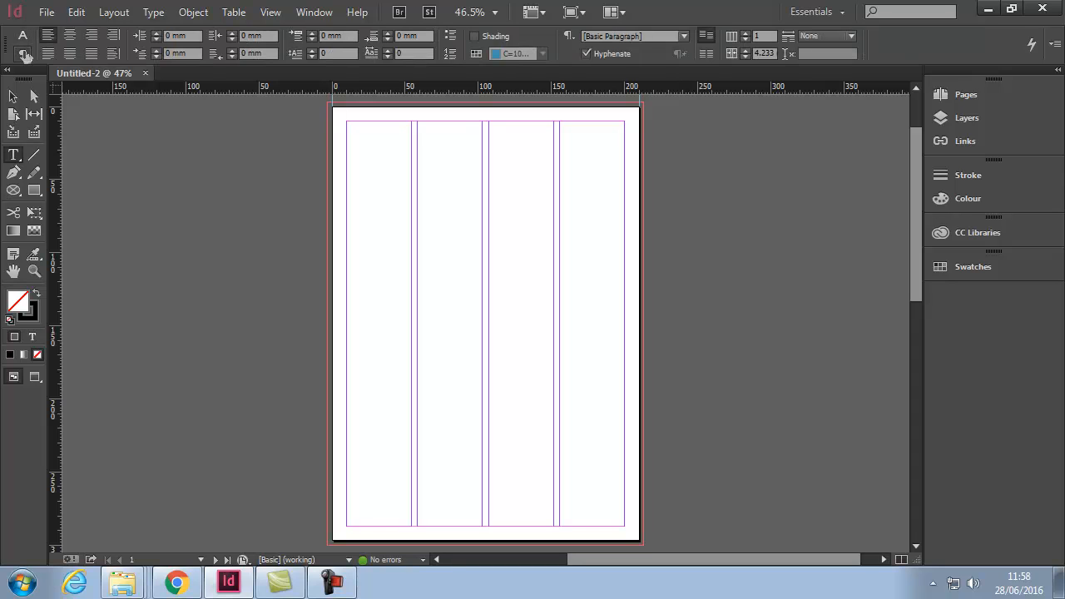
{"action": "left_click", "coordinate": [13, 155]}
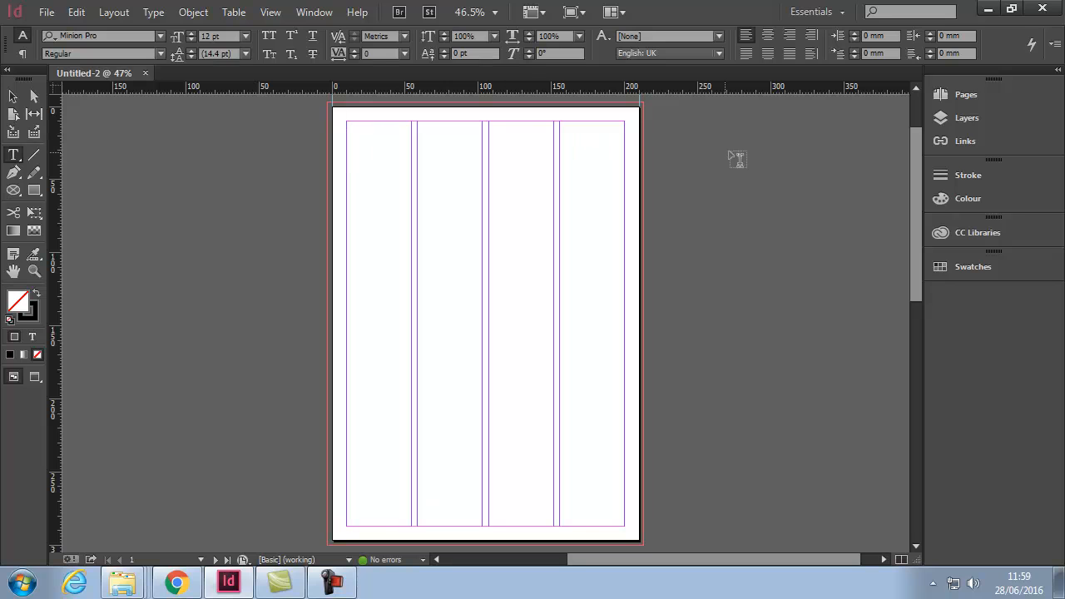
{"action": "mouse_move", "coordinate": [1012, 114]}
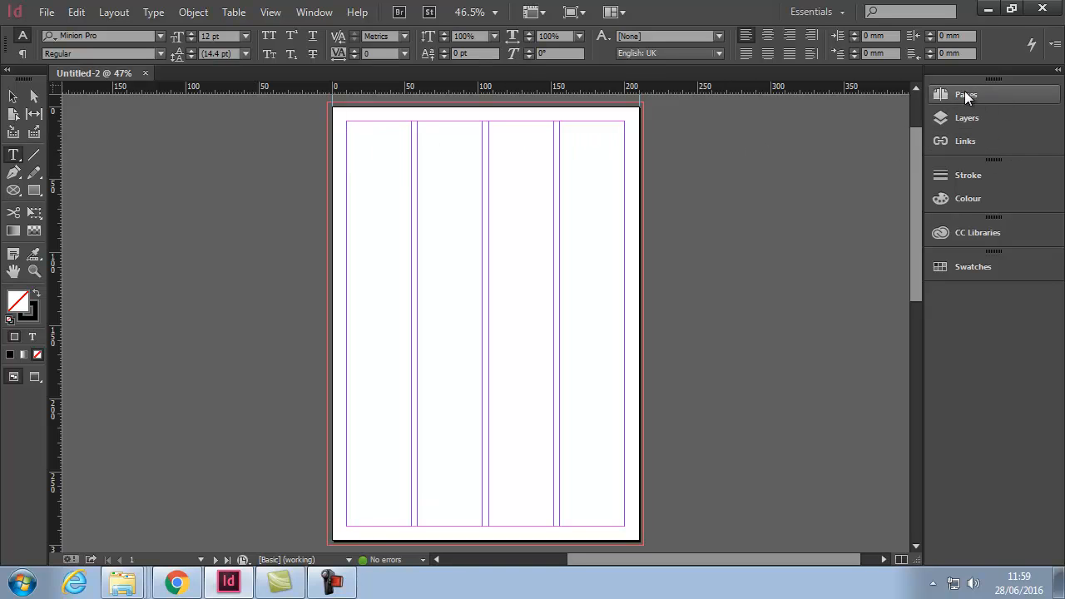
Expand the Pages panel and fit the pages 2–3 spread in the window.
{"action": "left_click", "coordinate": [965, 94]}
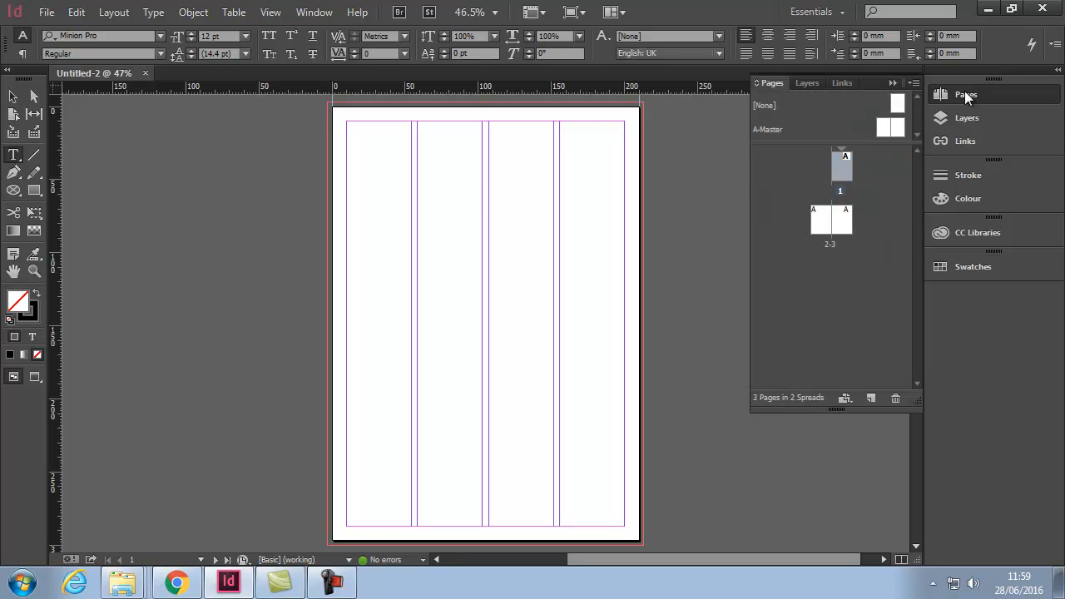
{"action": "mouse_move", "coordinate": [856, 253]}
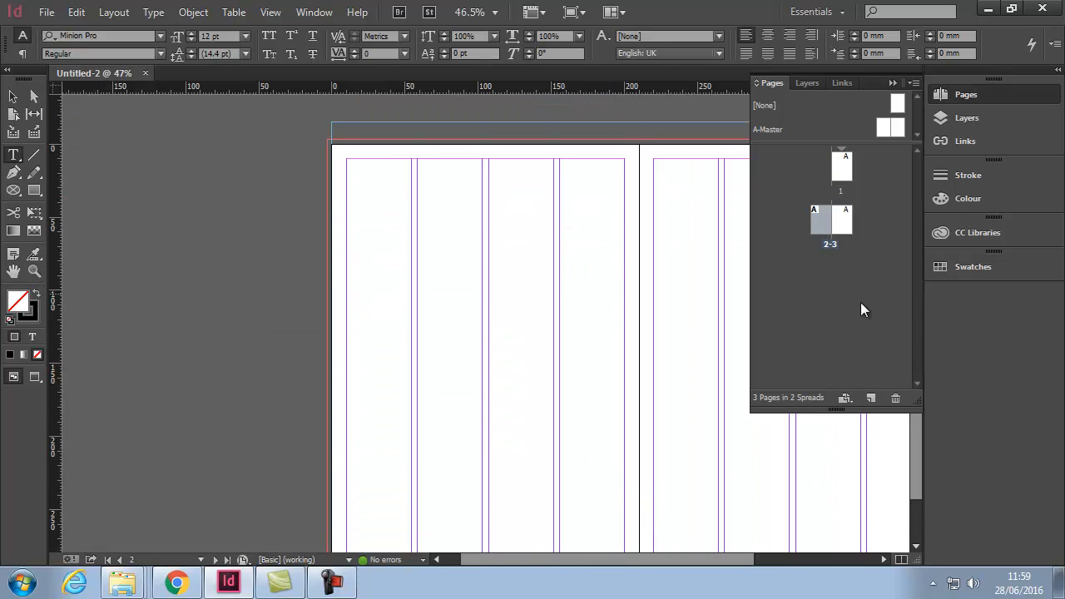
{"action": "mouse_move", "coordinate": [830, 244]}
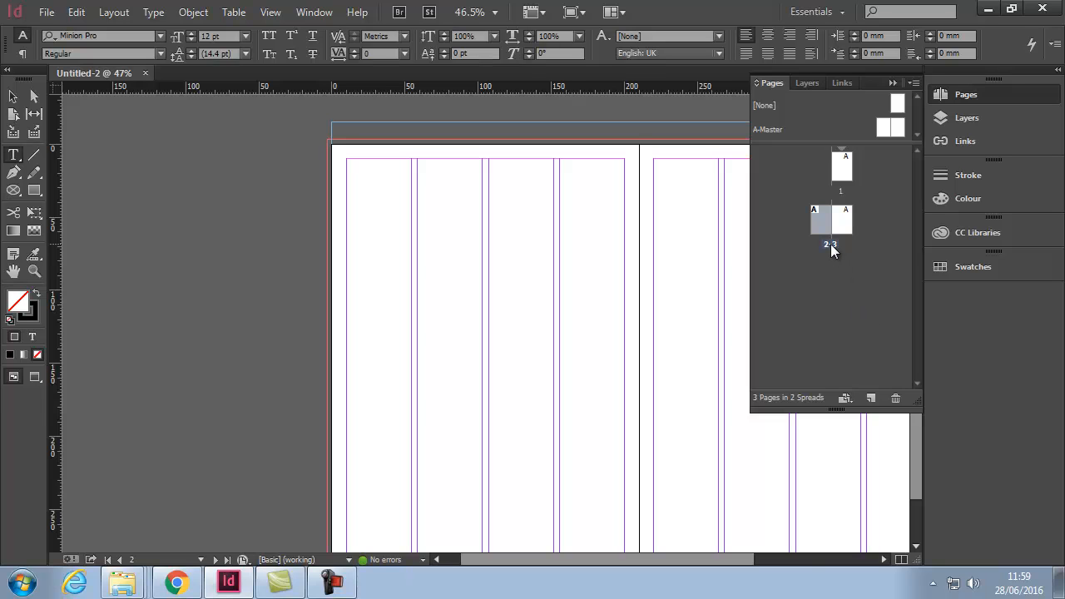
{"action": "double_click", "coordinate": [829, 219]}
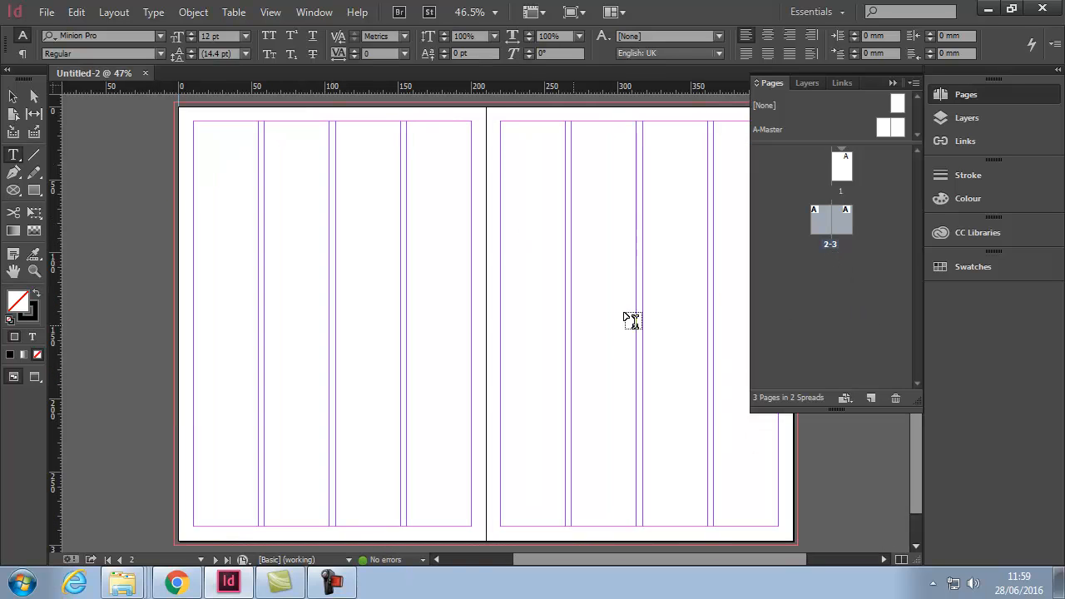
{"action": "mouse_move", "coordinate": [799, 316]}
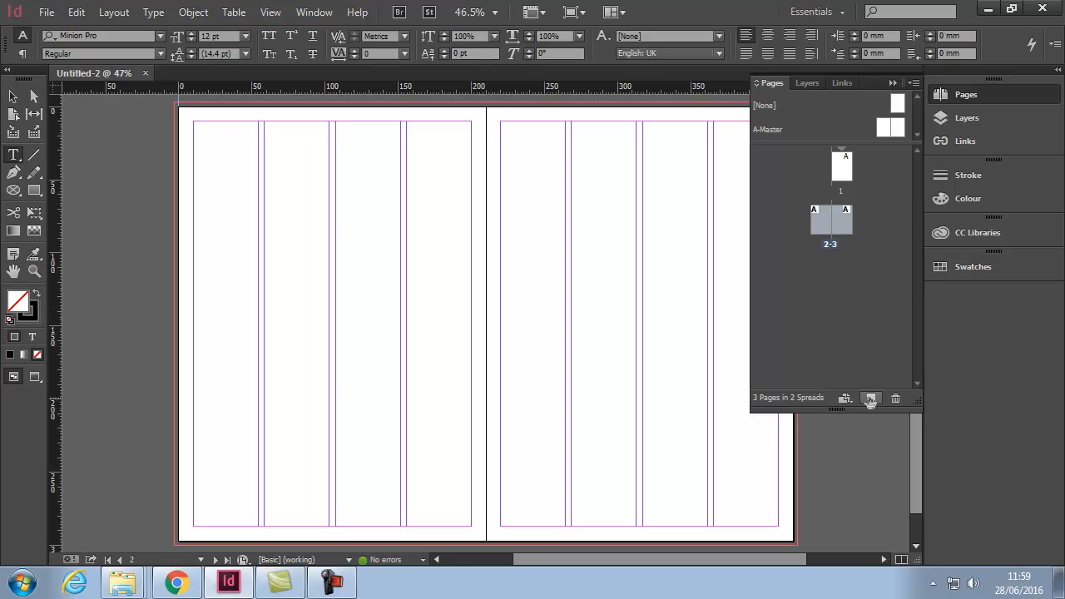
Add pages so the document has six pages in four spreads, then go to page 1.
{"action": "left_click", "coordinate": [871, 398]}
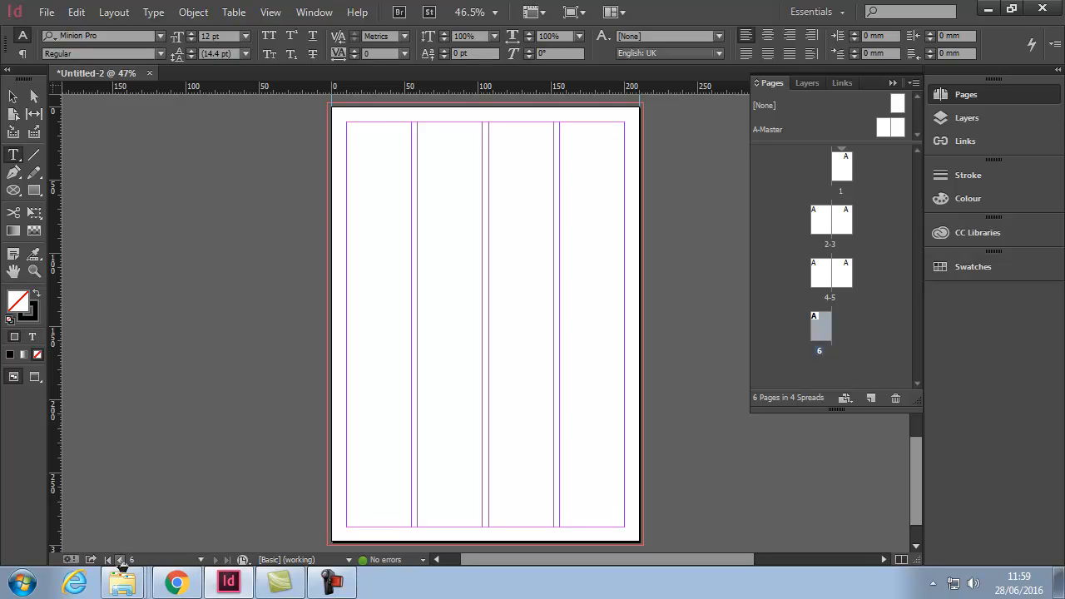
{"action": "left_click", "coordinate": [840, 166]}
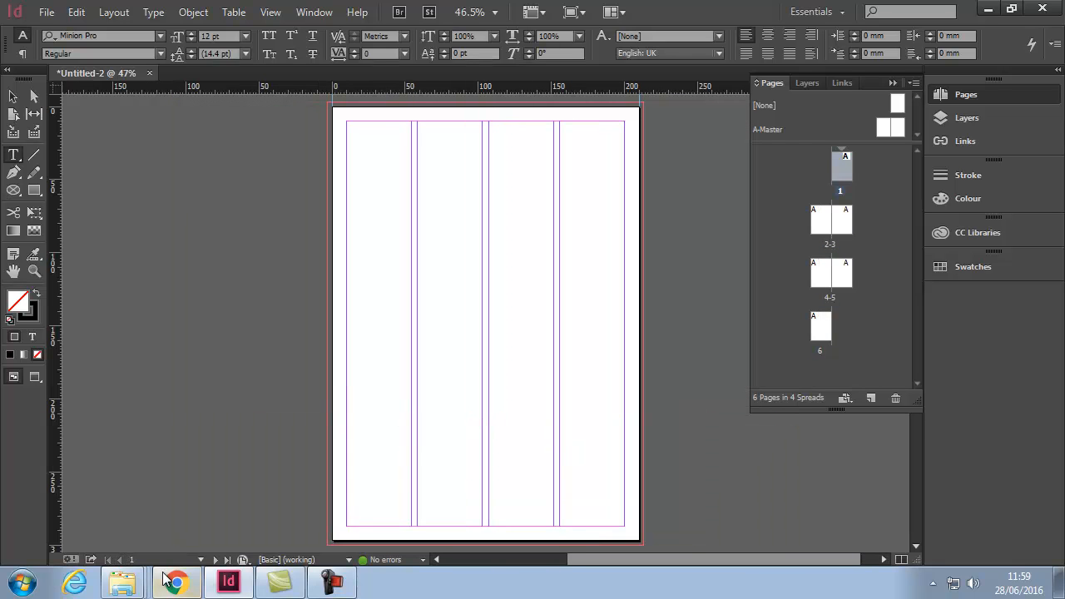
{"action": "mouse_move", "coordinate": [708, 402]}
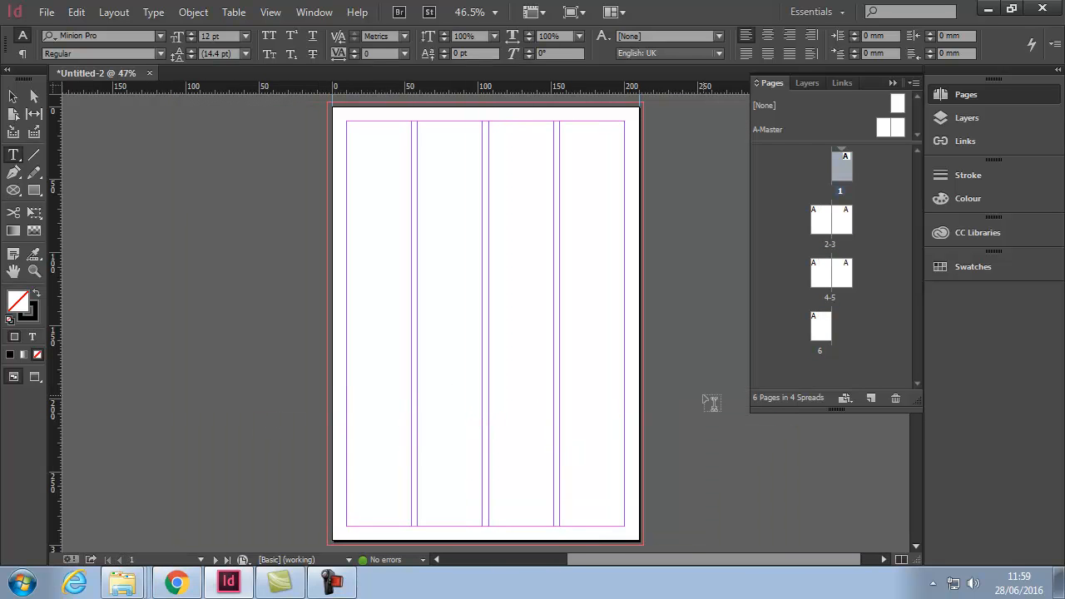
{"action": "mouse_move", "coordinate": [370, 570]}
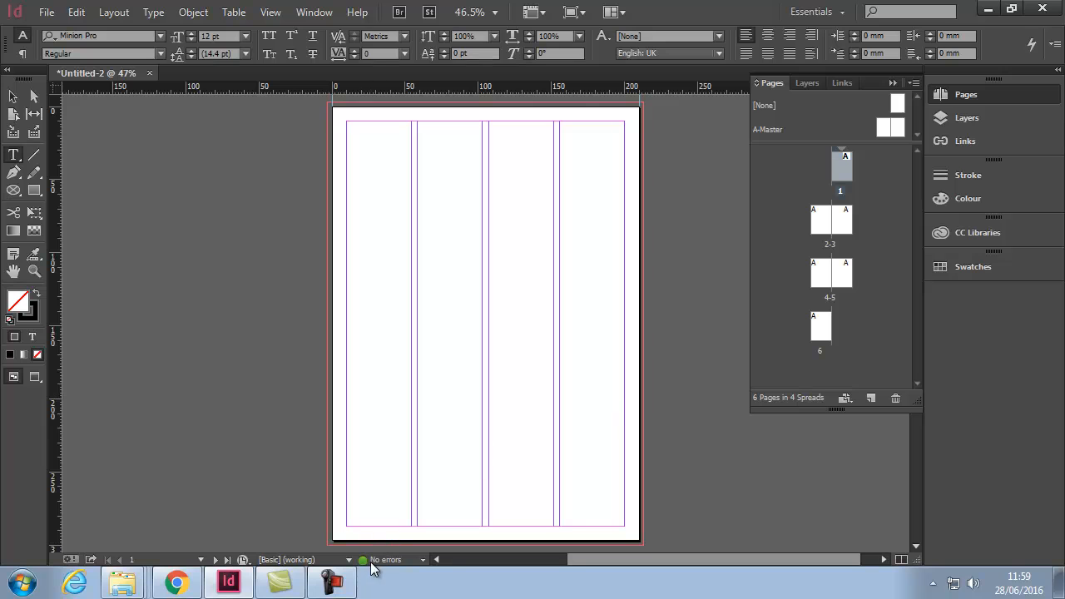
{"action": "mouse_move", "coordinate": [394, 569]}
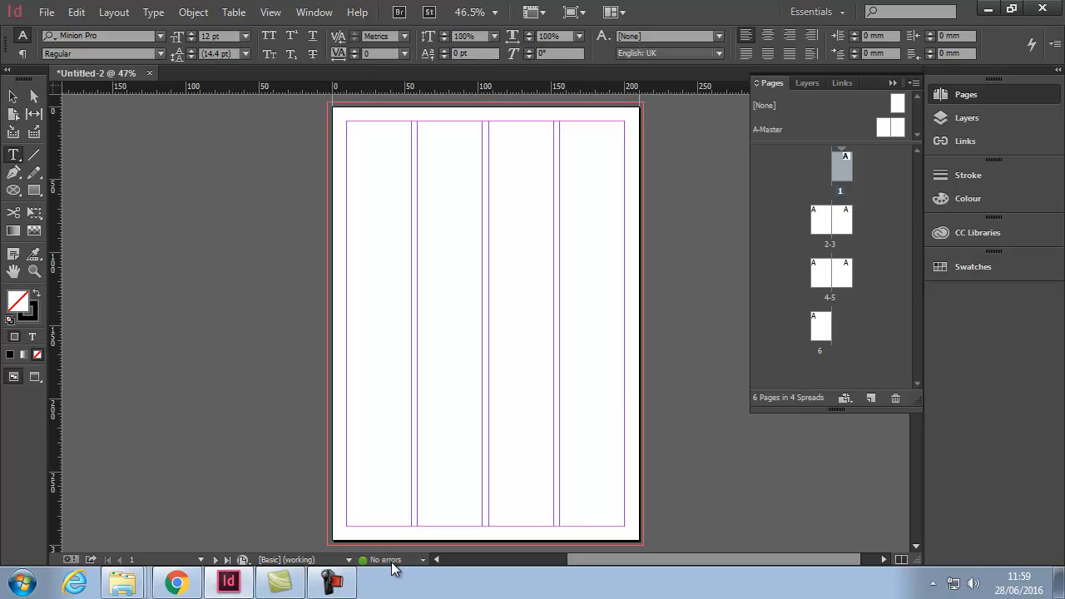
{"action": "mouse_move", "coordinate": [372, 561]}
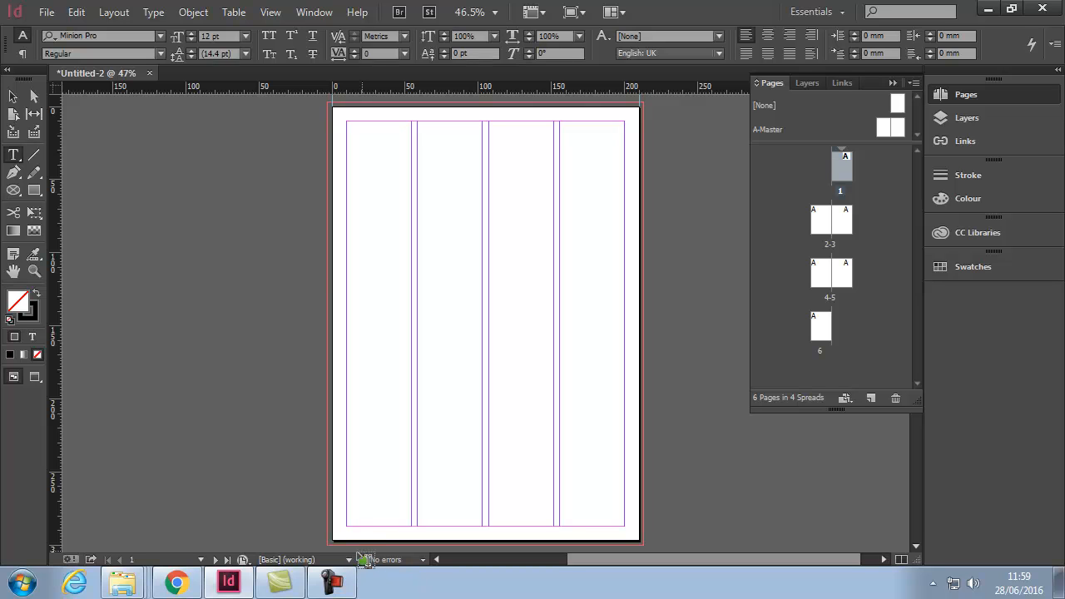
{"action": "mouse_move", "coordinate": [447, 484]}
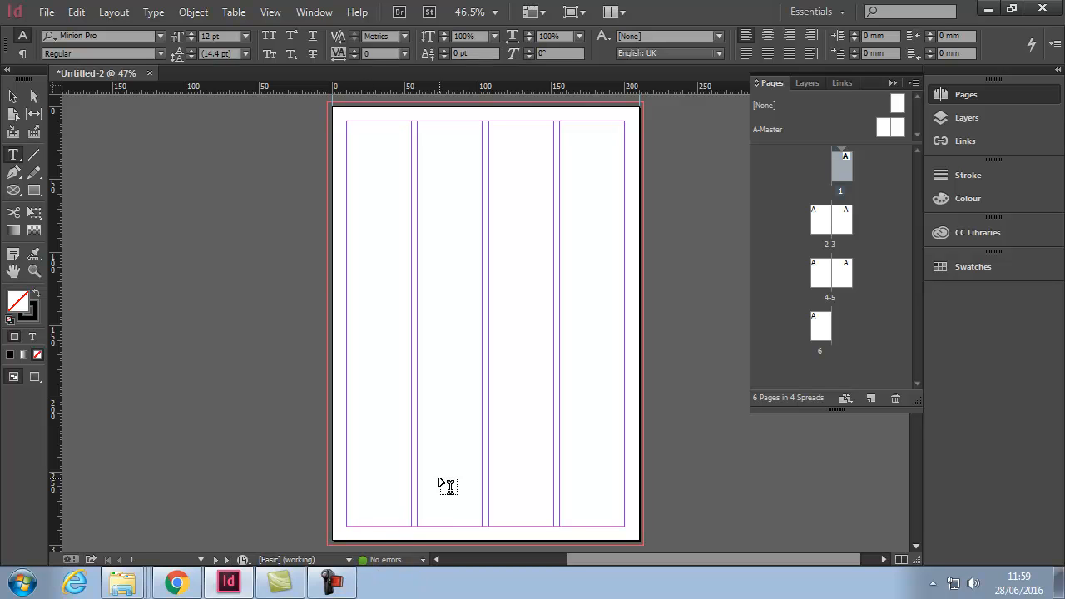
{"action": "mouse_move", "coordinate": [595, 381]}
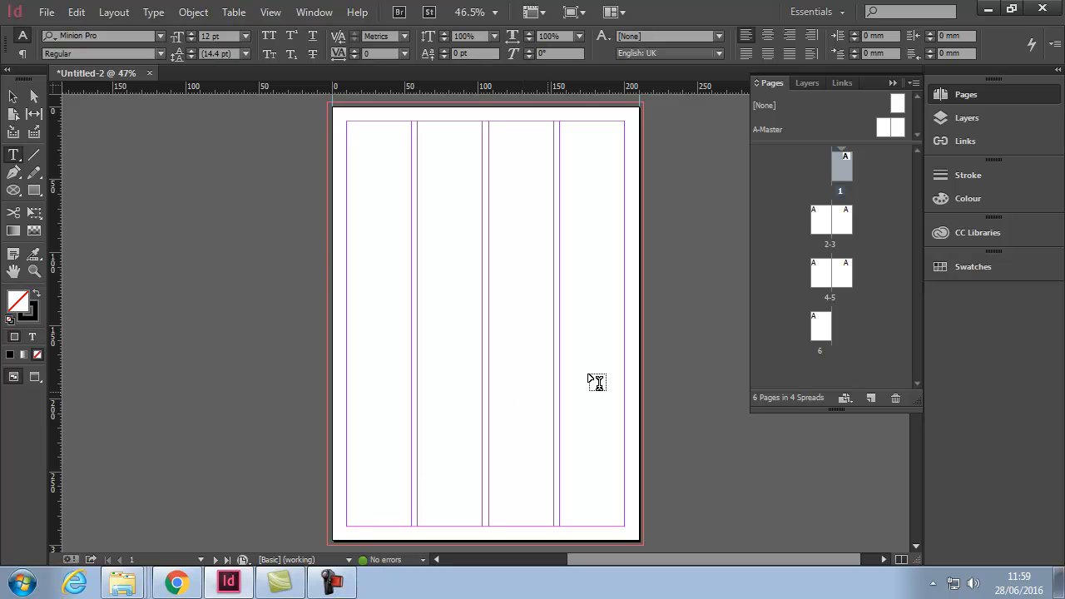
{"action": "mouse_move", "coordinate": [966, 117]}
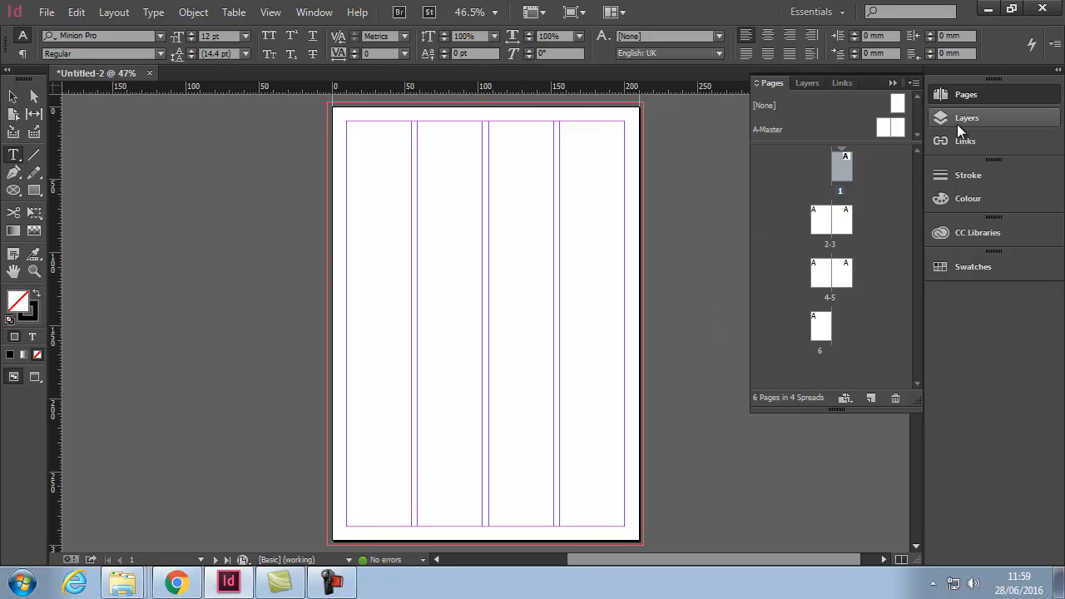
Preview the Links, Colour, Swatches and Pages panels, leaving all docked panels collapsed.
{"action": "left_click", "coordinate": [964, 141]}
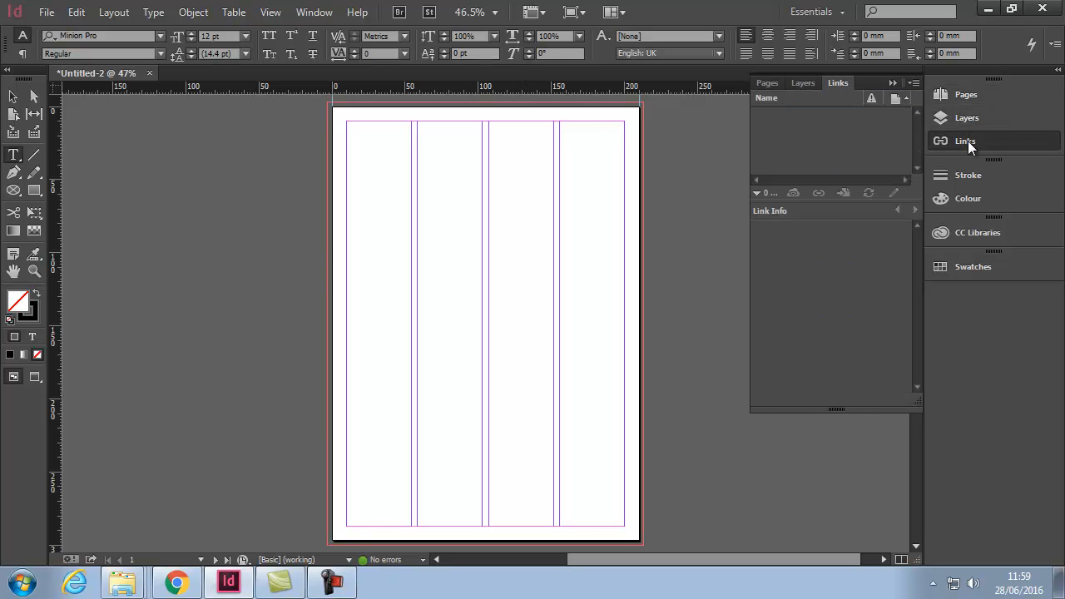
{"action": "left_click", "coordinate": [967, 198]}
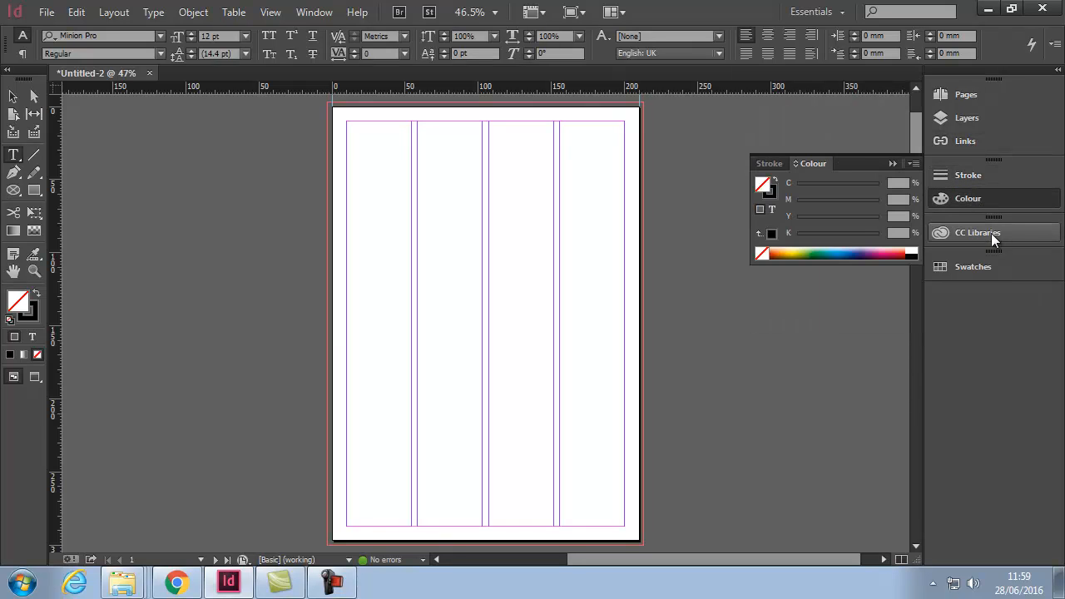
{"action": "left_click", "coordinate": [973, 266]}
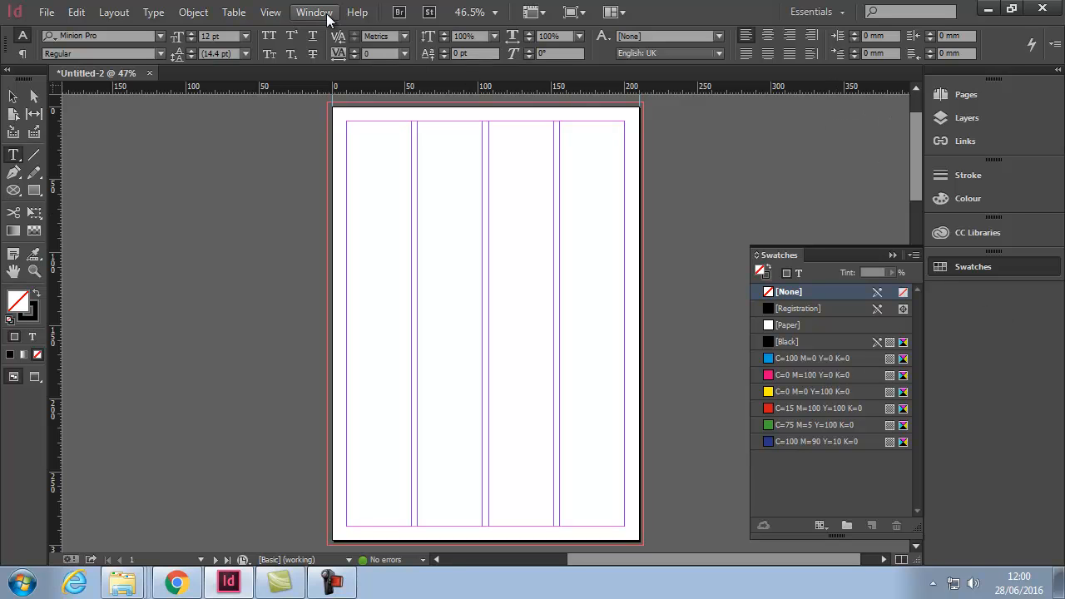
{"action": "mouse_move", "coordinate": [557, 220]}
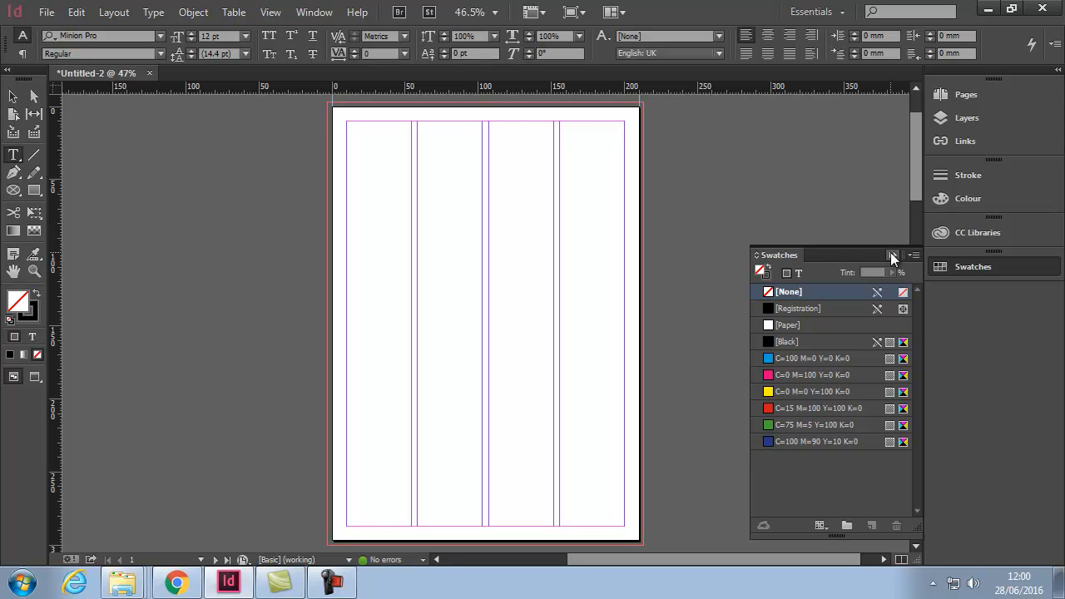
{"action": "left_click", "coordinate": [965, 94]}
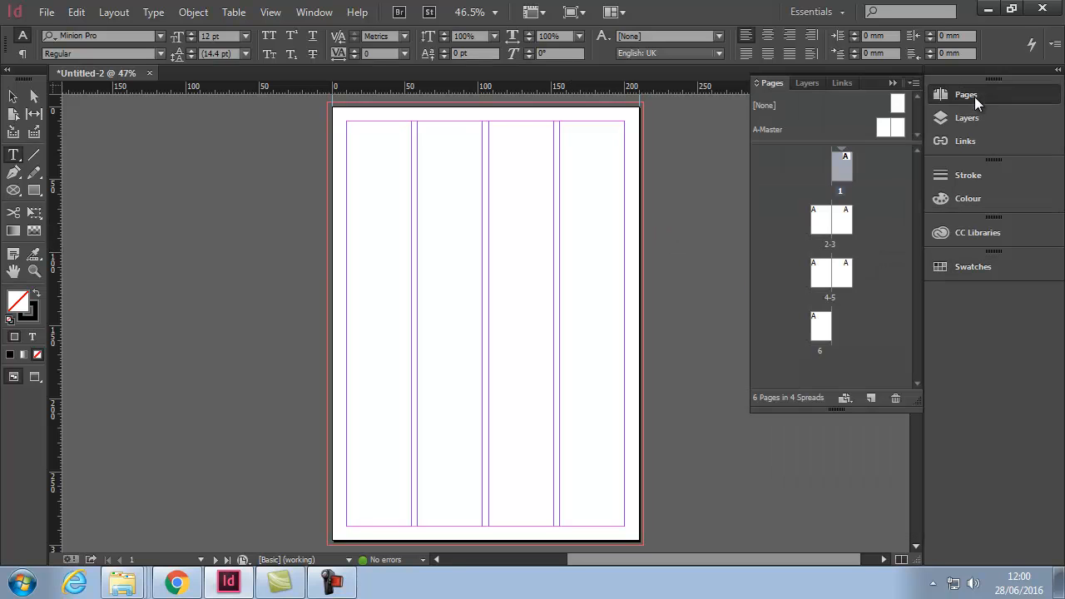
{"action": "mouse_move", "coordinate": [937, 103]}
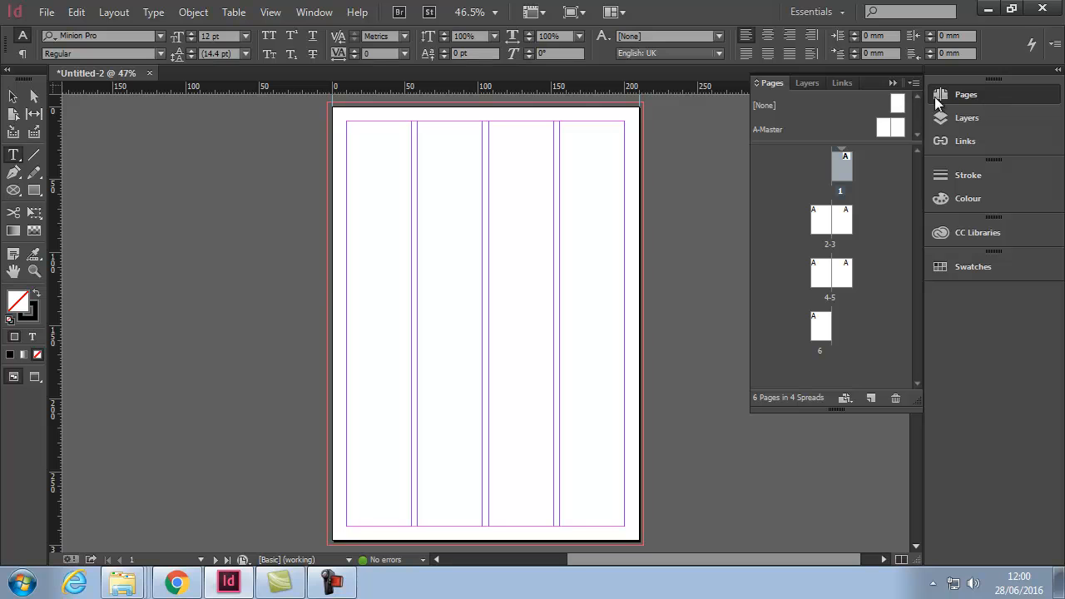
{"action": "left_click", "coordinate": [966, 94]}
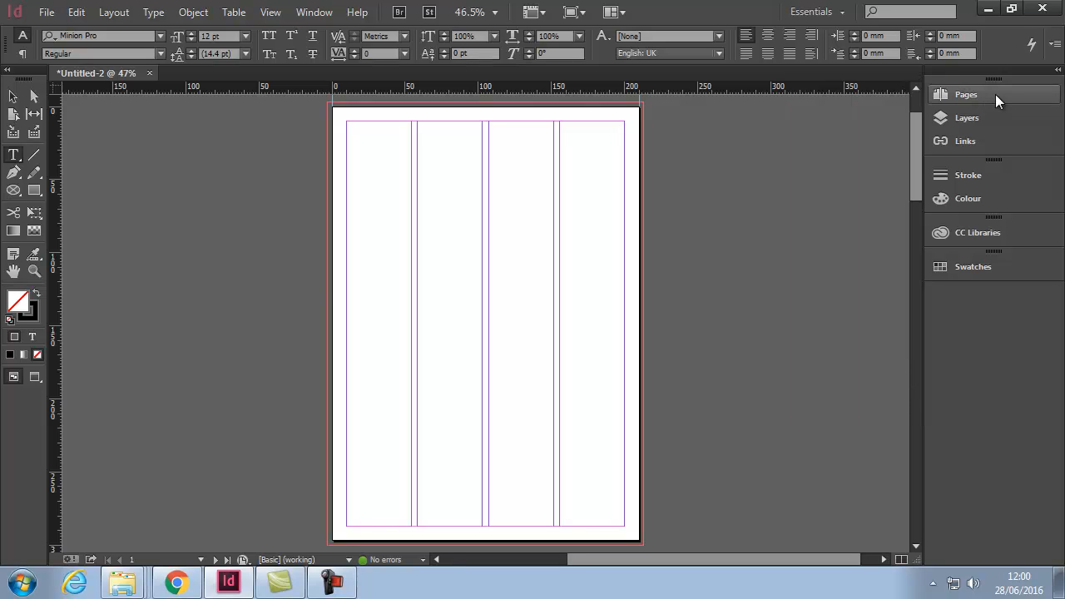
{"action": "left_click", "coordinate": [965, 94]}
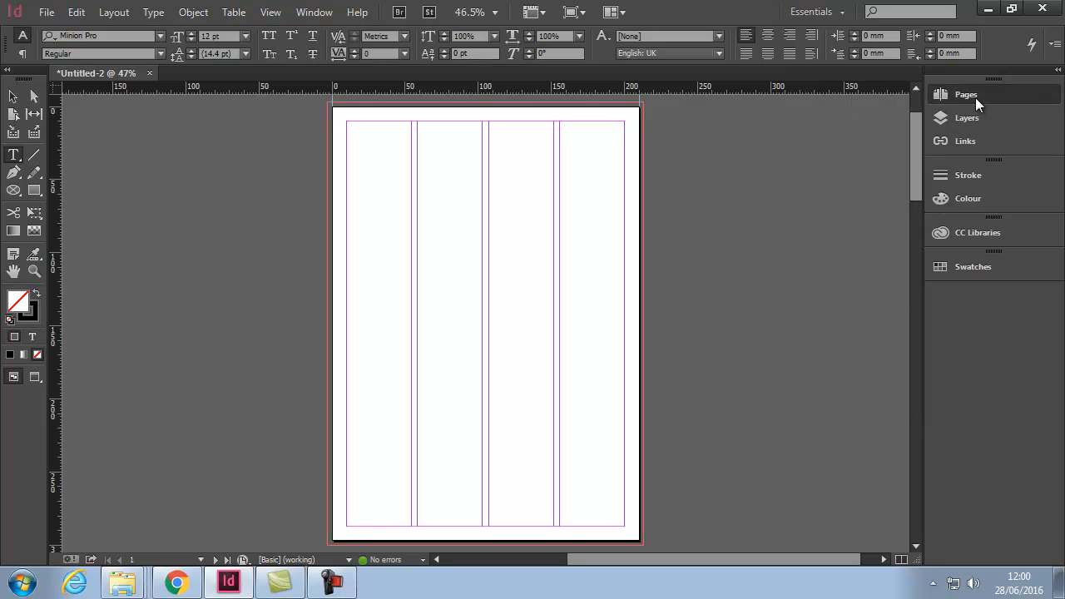
{"action": "left_click", "coordinate": [965, 94]}
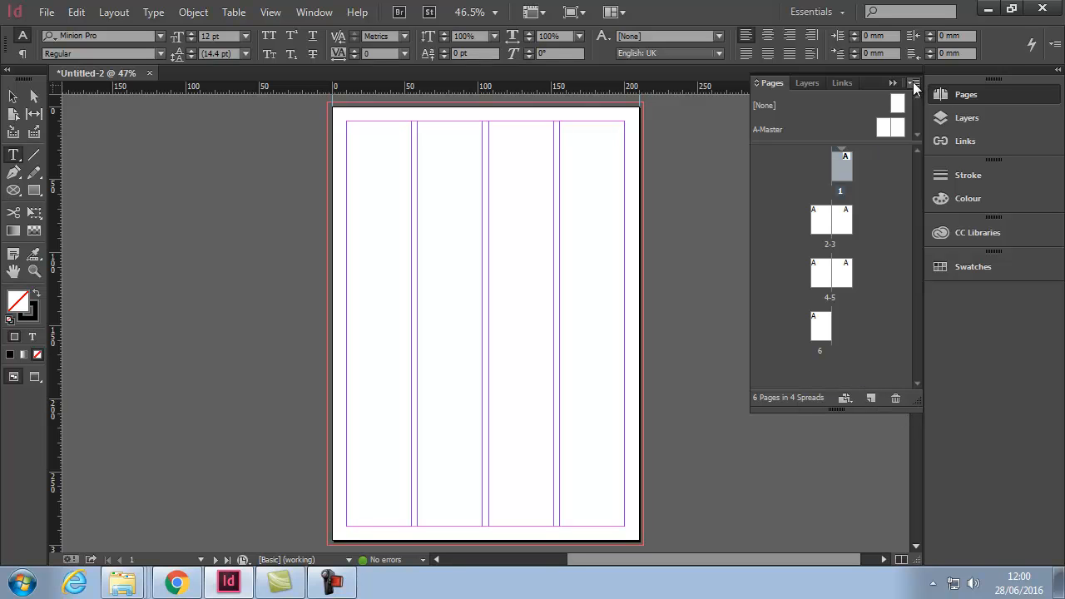
{"action": "left_click", "coordinate": [914, 83]}
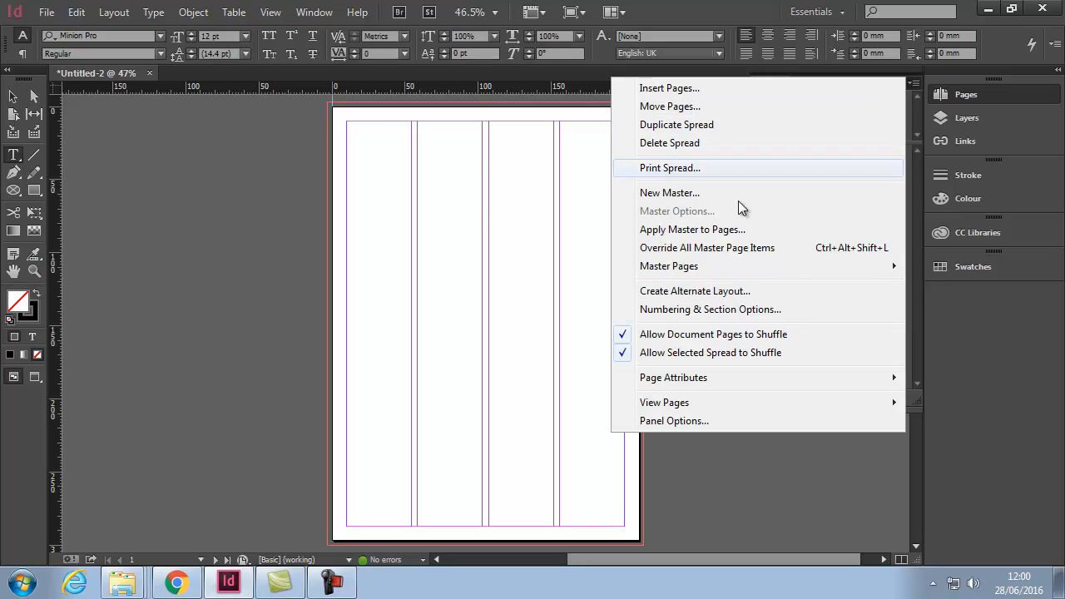
{"action": "mouse_move", "coordinate": [732, 193]}
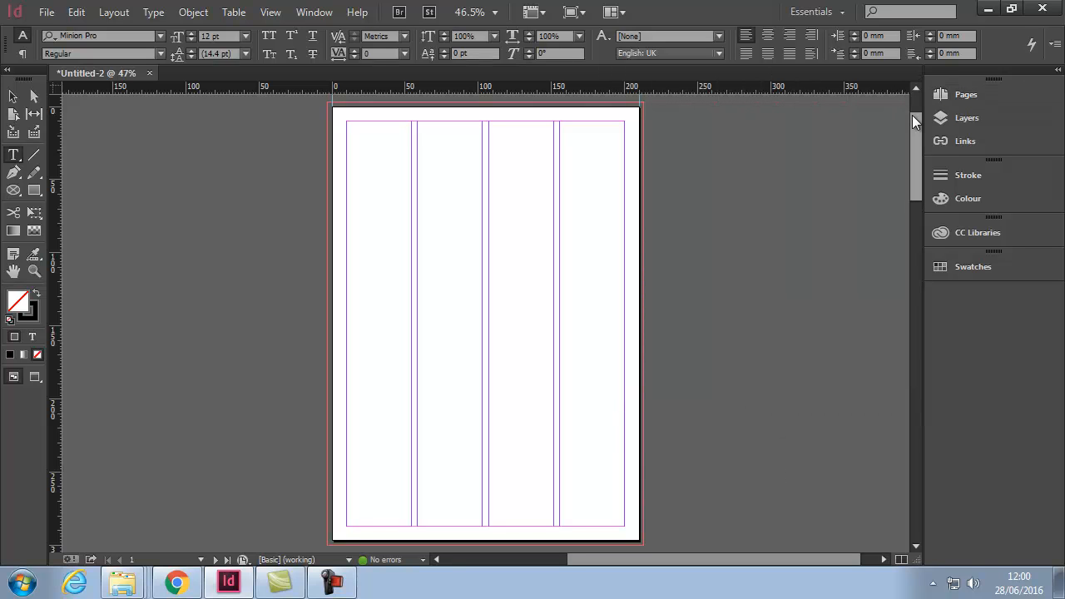
{"action": "mouse_move", "coordinate": [973, 266]}
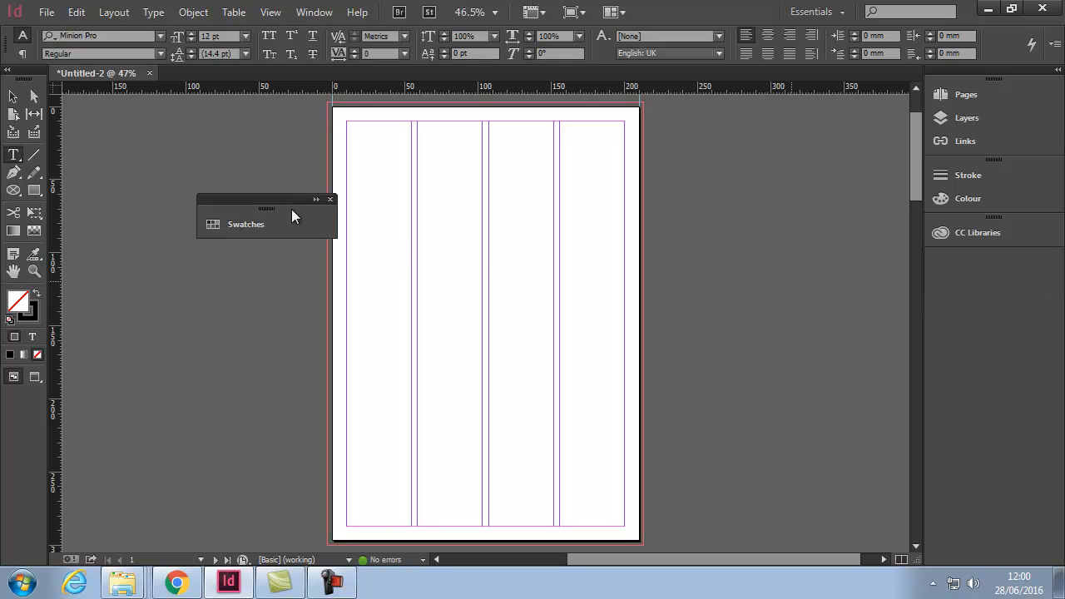
Expand the floating Swatches panel and dock it beneath CC Libraries in the right dock.
{"action": "left_click", "coordinate": [245, 224]}
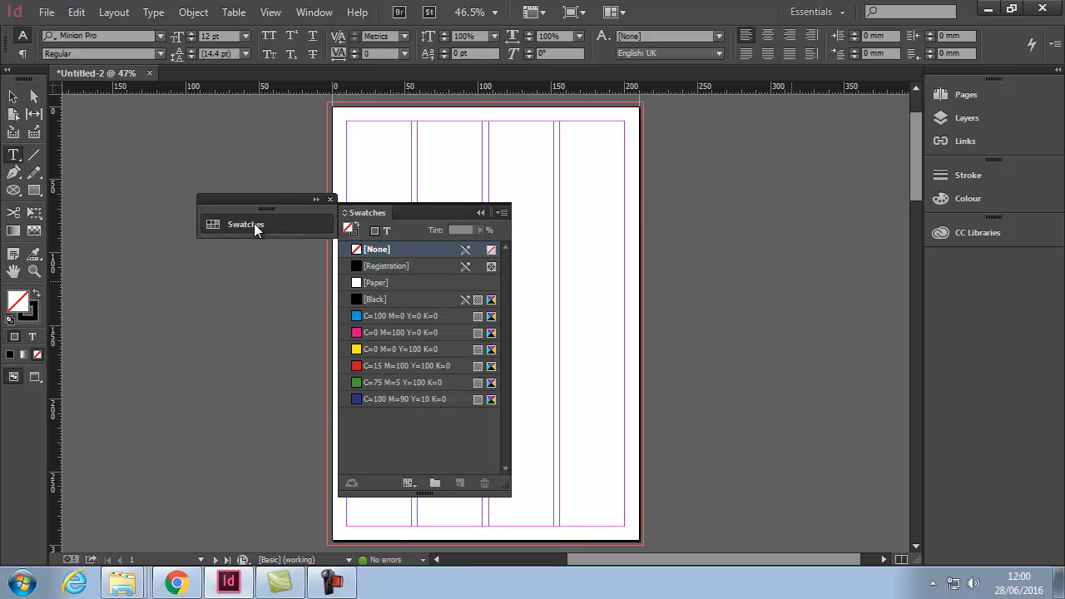
{"action": "left_click", "coordinate": [330, 199]}
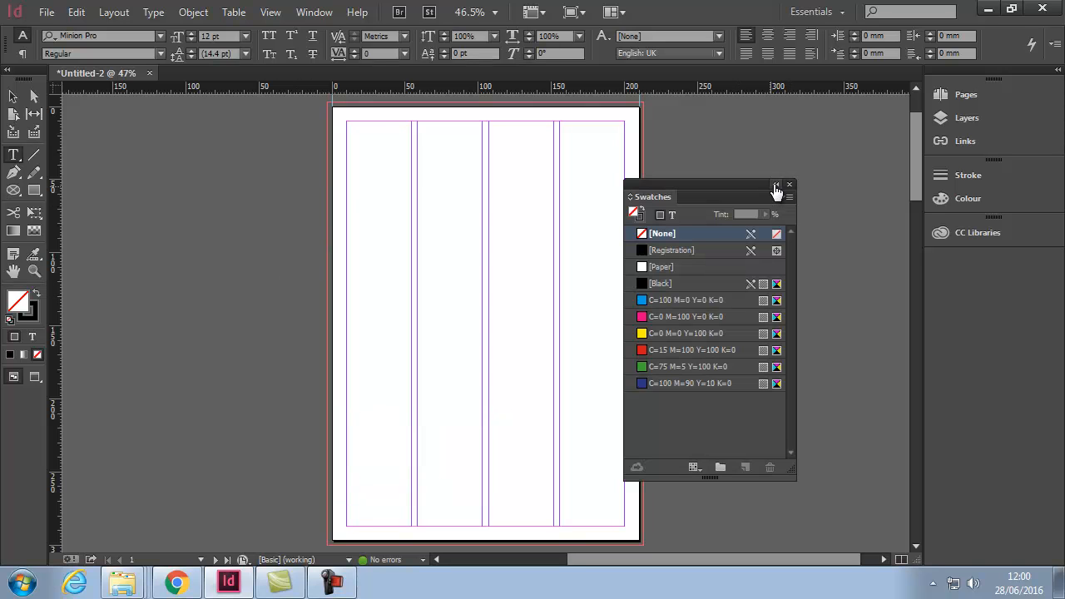
{"action": "left_click", "coordinate": [789, 184]}
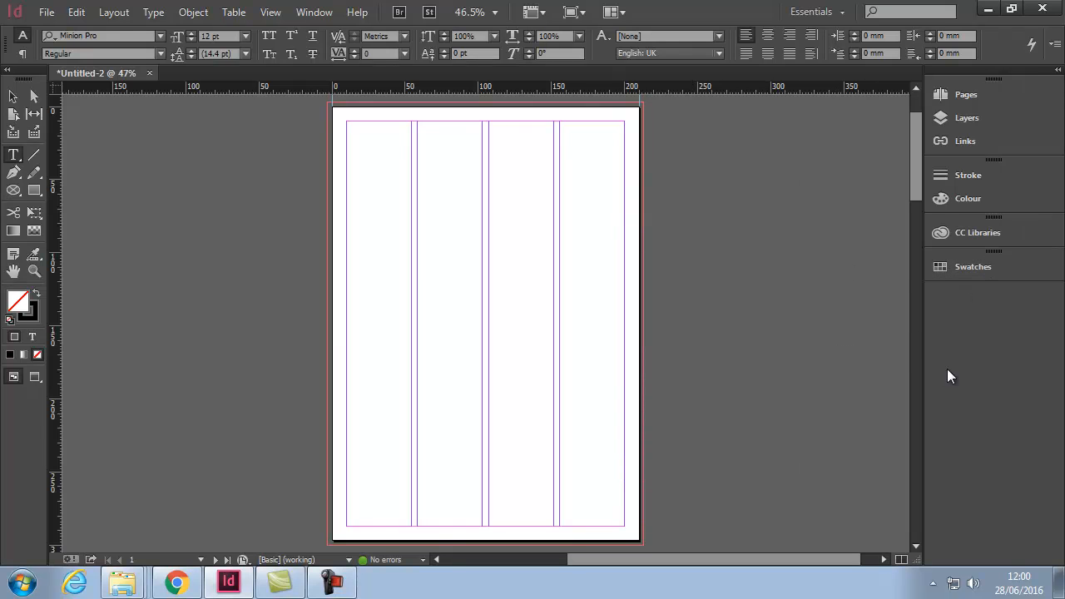
{"action": "mouse_move", "coordinate": [907, 339]}
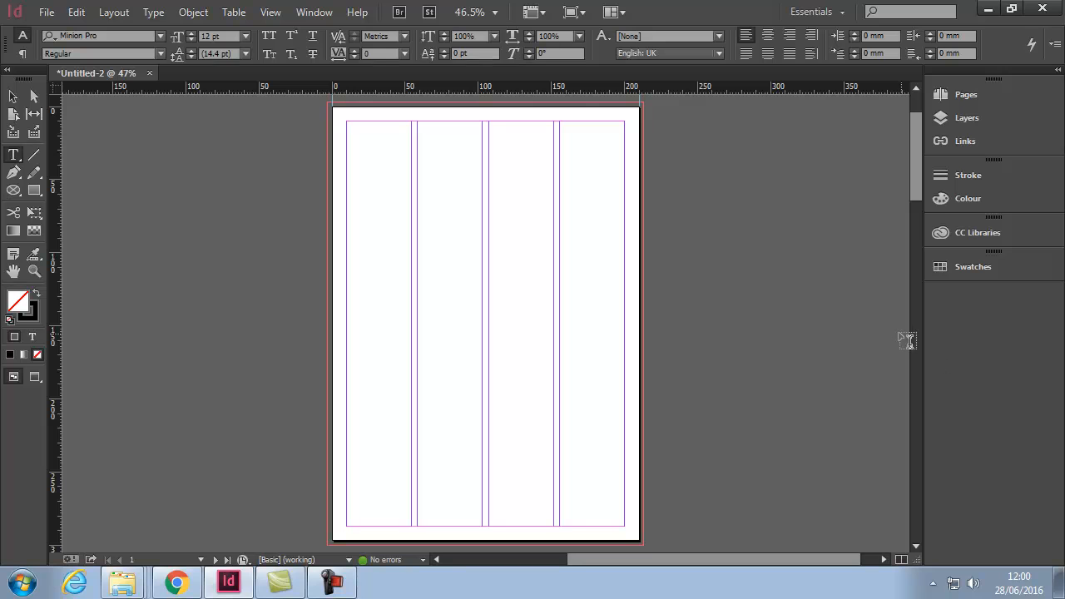
{"action": "mouse_move", "coordinate": [313, 11]}
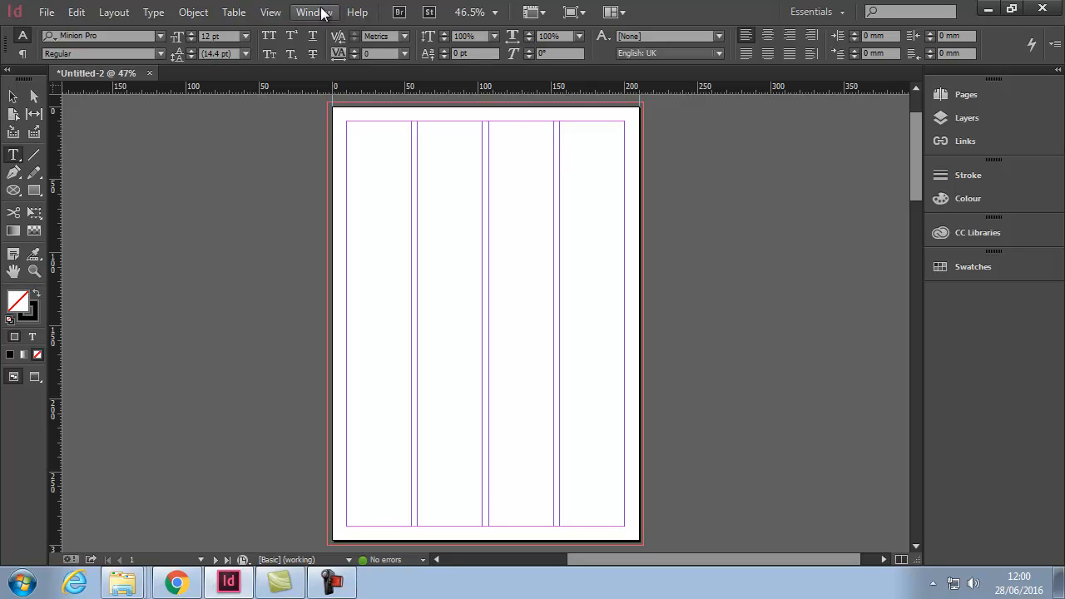
Switch to the Typography workspace via Window > Workspace.
{"action": "left_click", "coordinate": [314, 12]}
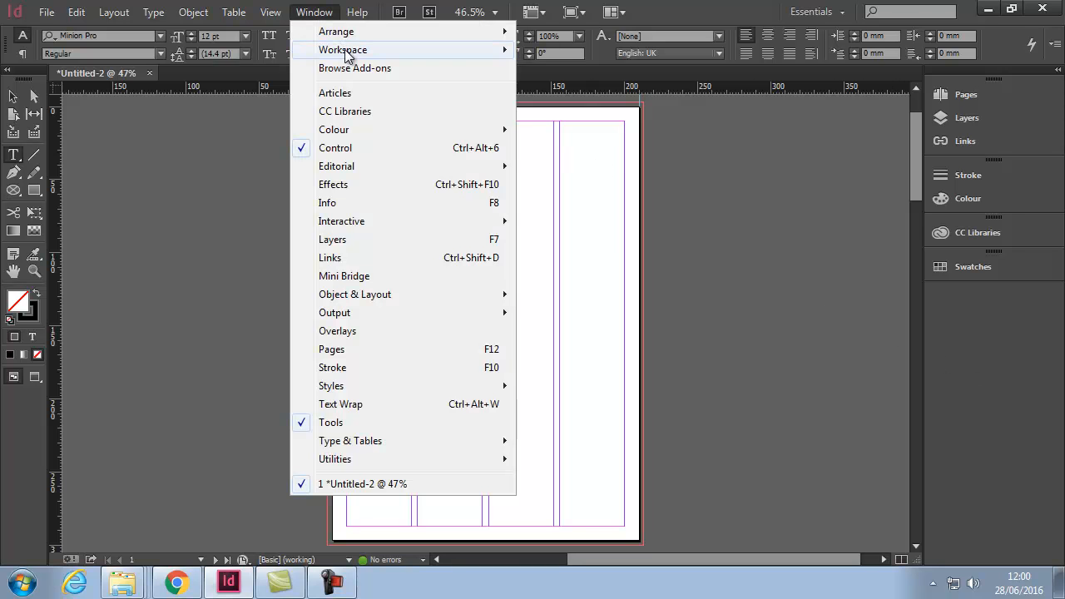
{"action": "left_click", "coordinate": [342, 50]}
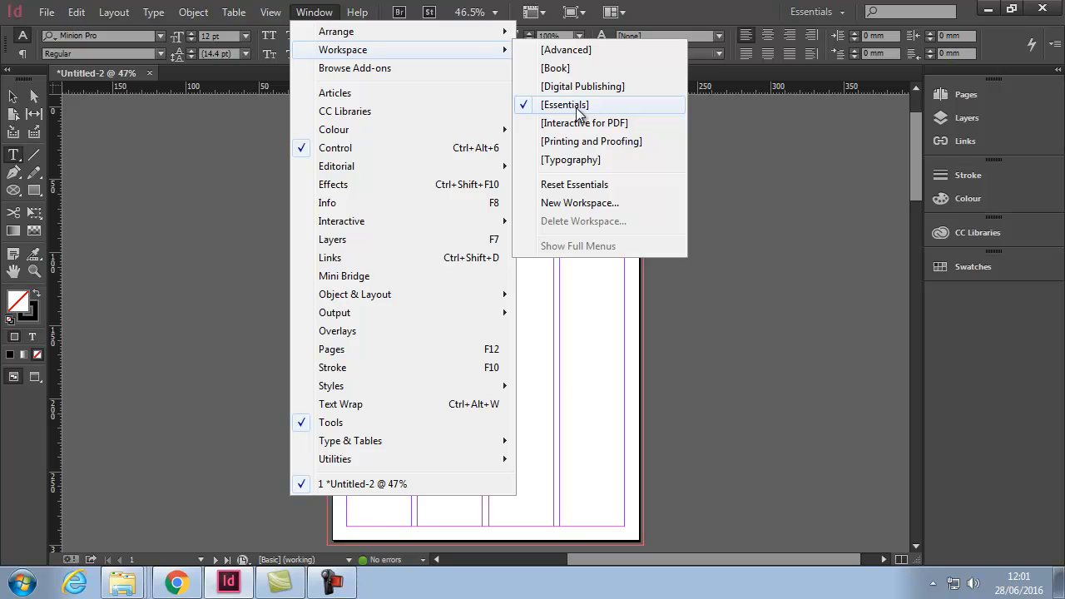
{"action": "mouse_move", "coordinate": [570, 159]}
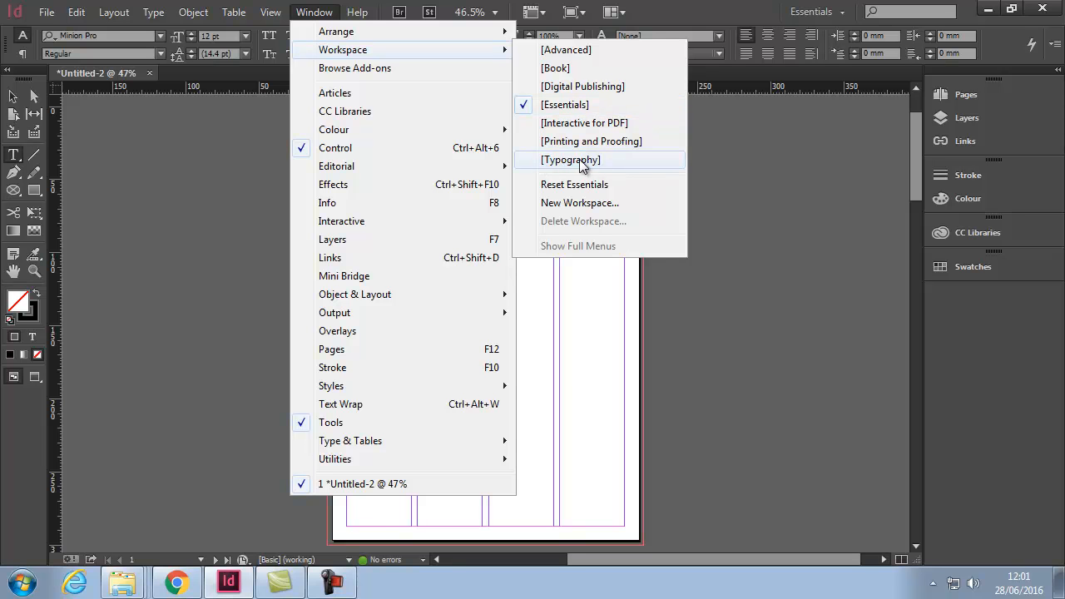
{"action": "left_click", "coordinate": [570, 159]}
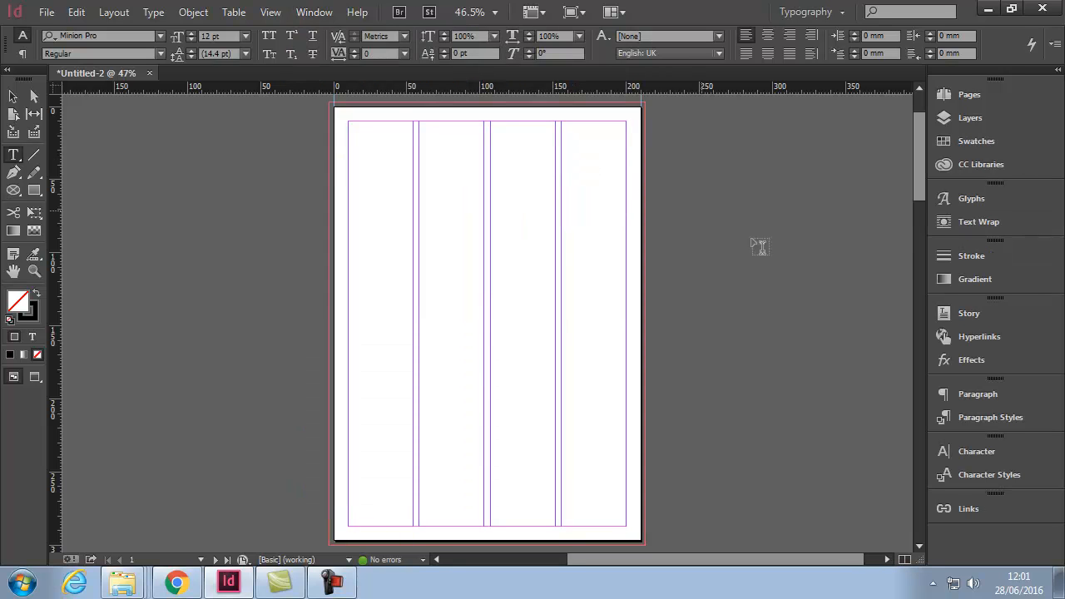
{"action": "mouse_move", "coordinate": [918, 193]}
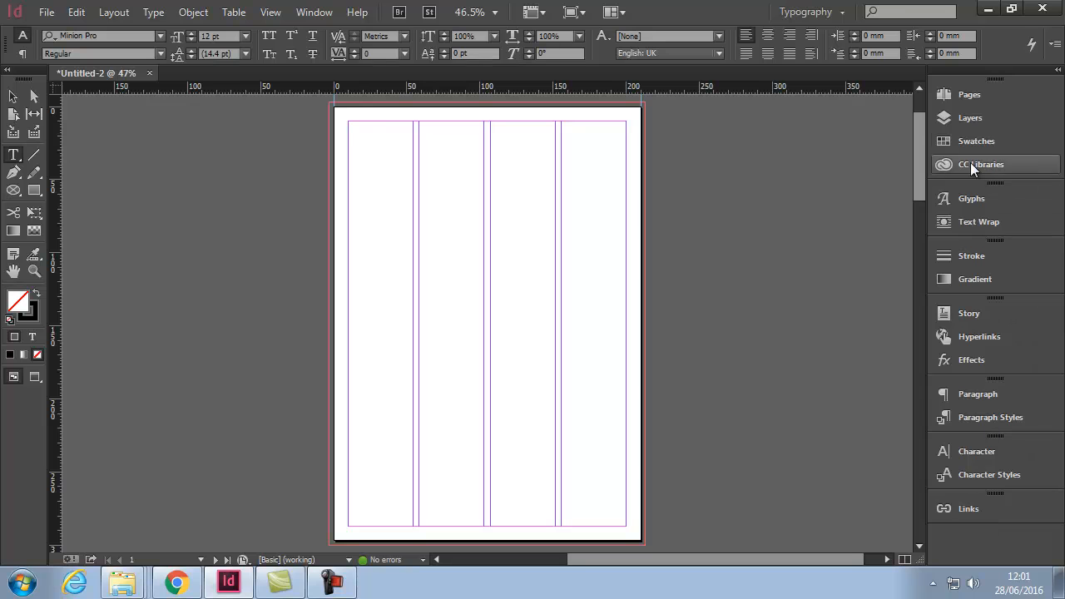
{"action": "mouse_move", "coordinate": [973, 139]}
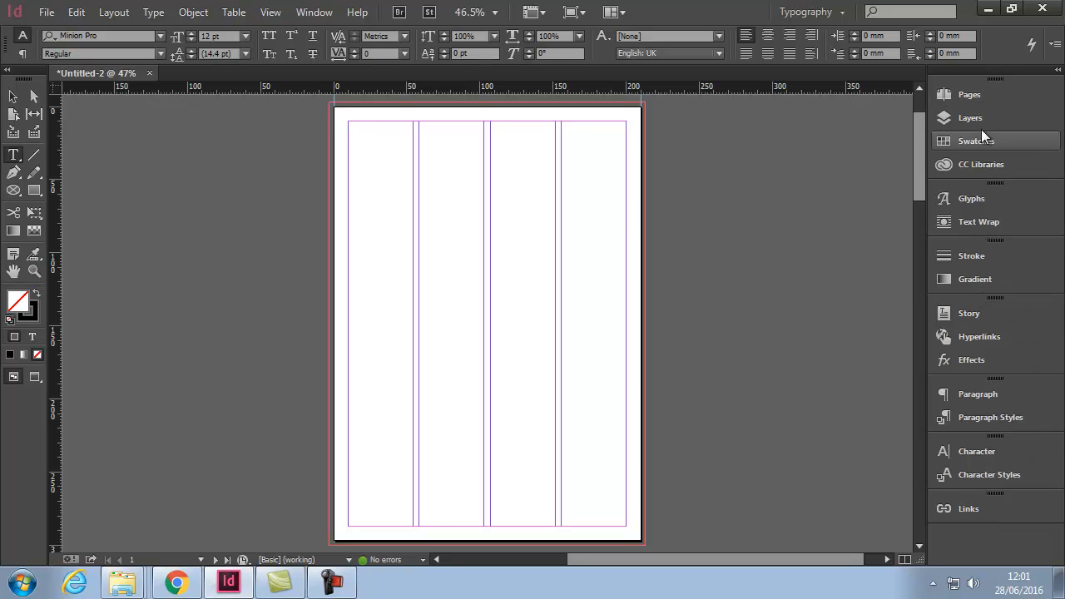
{"action": "mouse_move", "coordinate": [989, 447]}
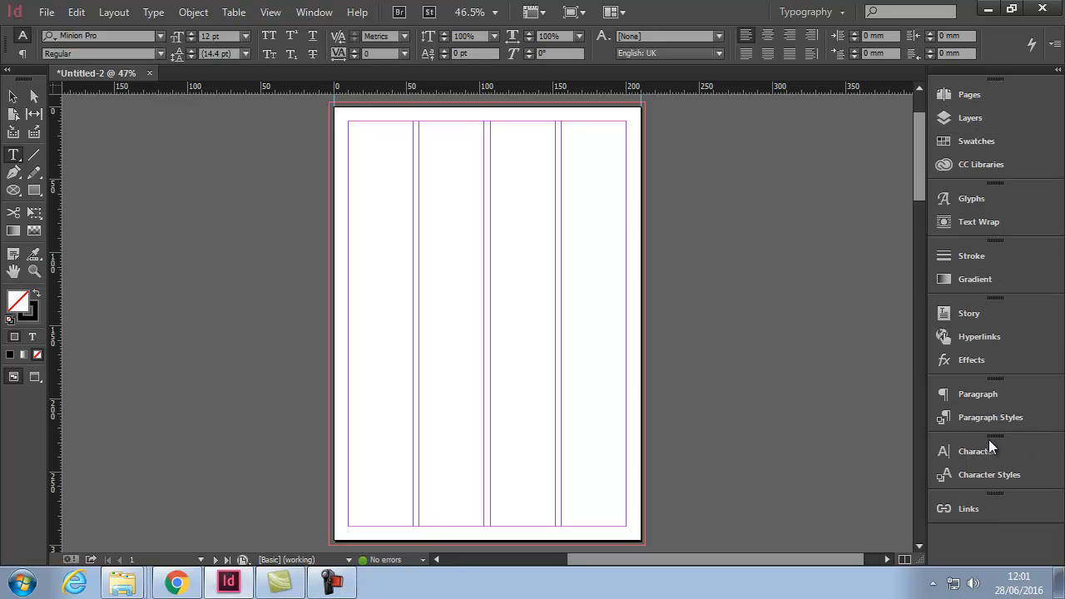
{"action": "mouse_move", "coordinate": [337, 31]}
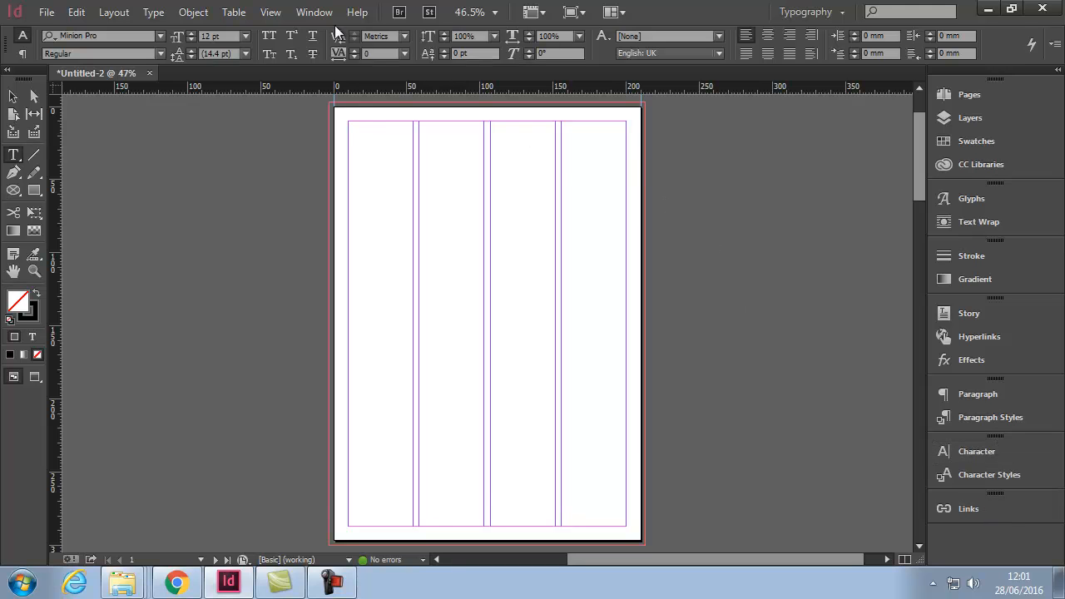
Show the Animation panel from Window > Interactive and dock it in the right dock.
{"action": "left_click", "coordinate": [314, 12]}
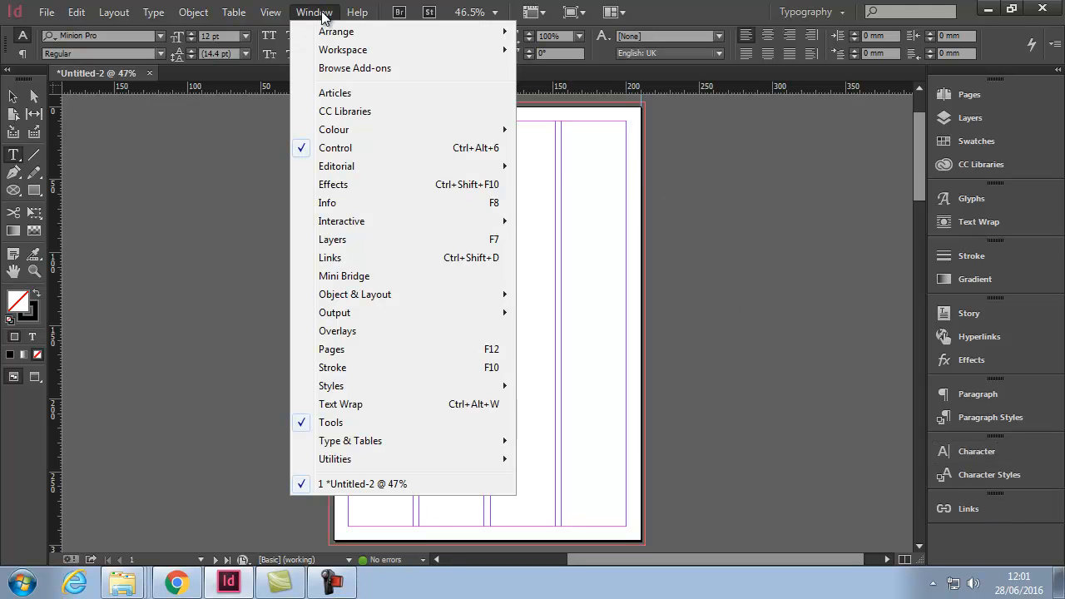
{"action": "mouse_move", "coordinate": [341, 221]}
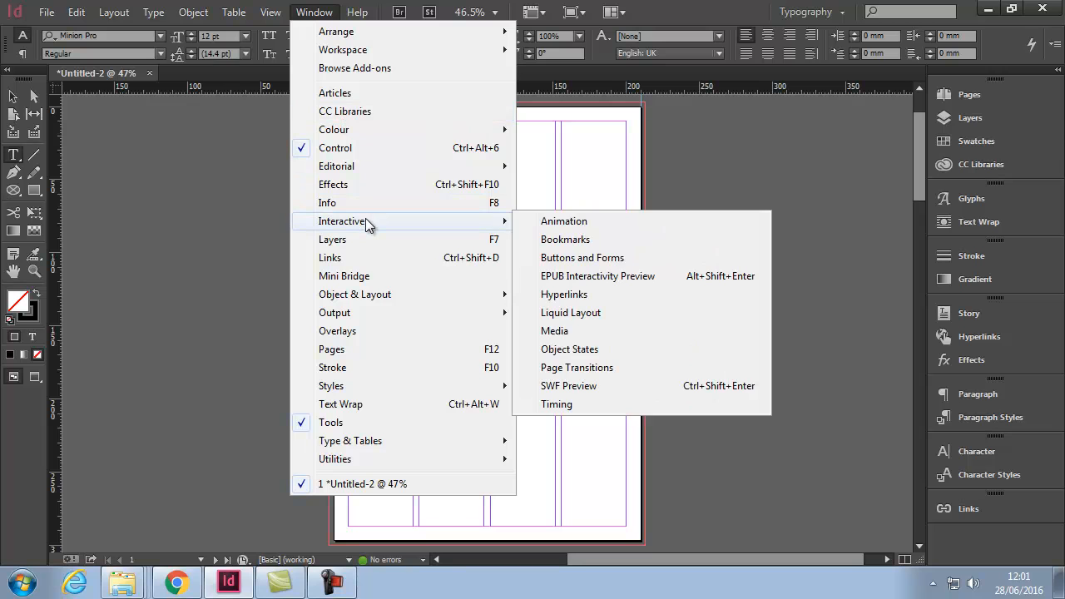
{"action": "left_click", "coordinate": [564, 221]}
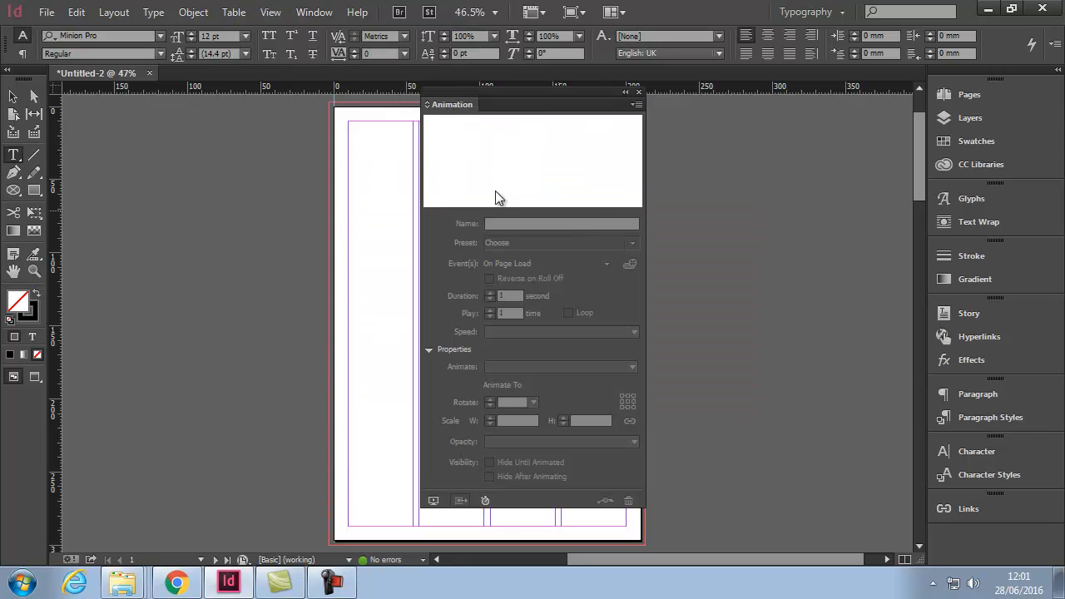
{"action": "left_click", "coordinate": [638, 92]}
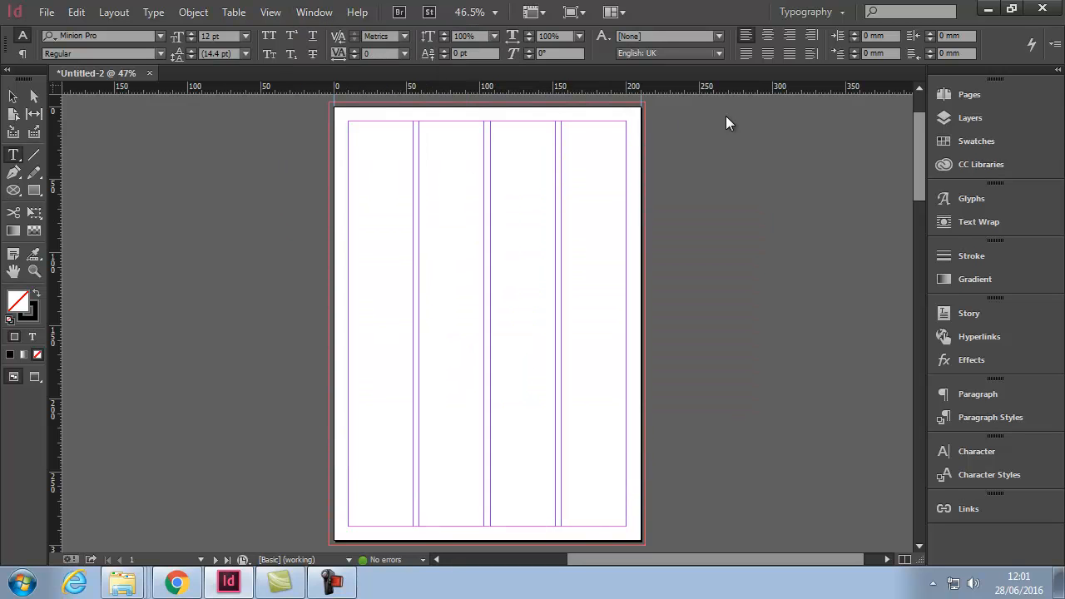
{"action": "mouse_move", "coordinate": [549, 117]}
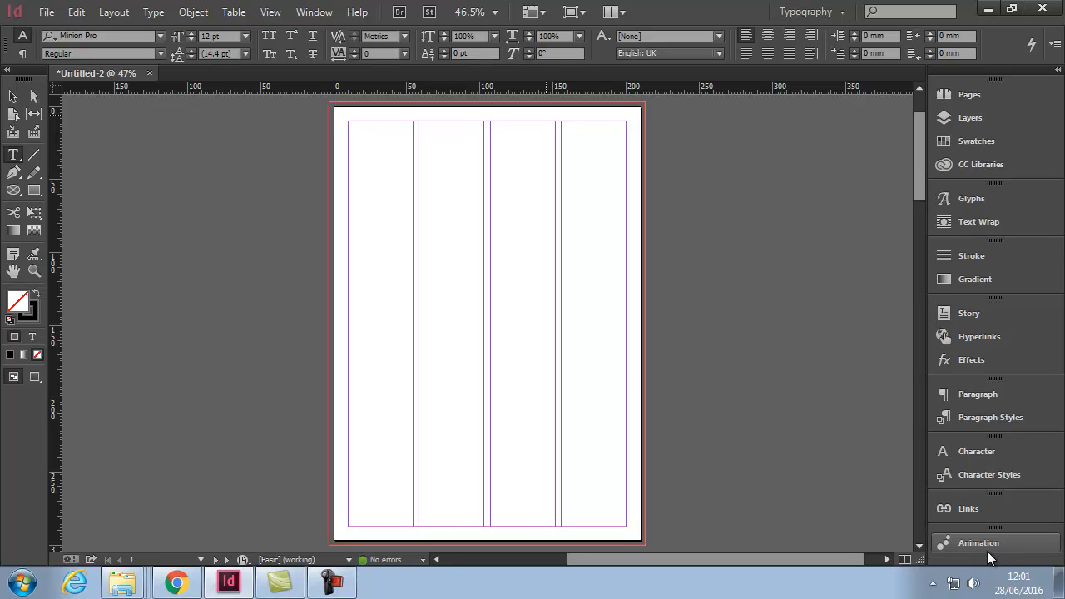
{"action": "mouse_move", "coordinate": [957, 544]}
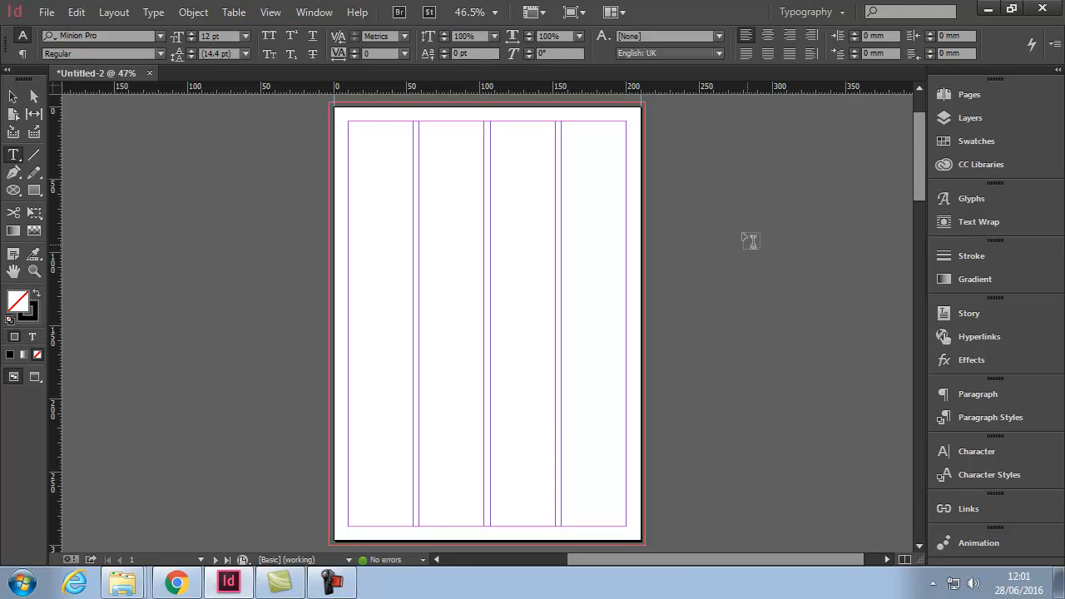
{"action": "mouse_move", "coordinate": [640, 62]}
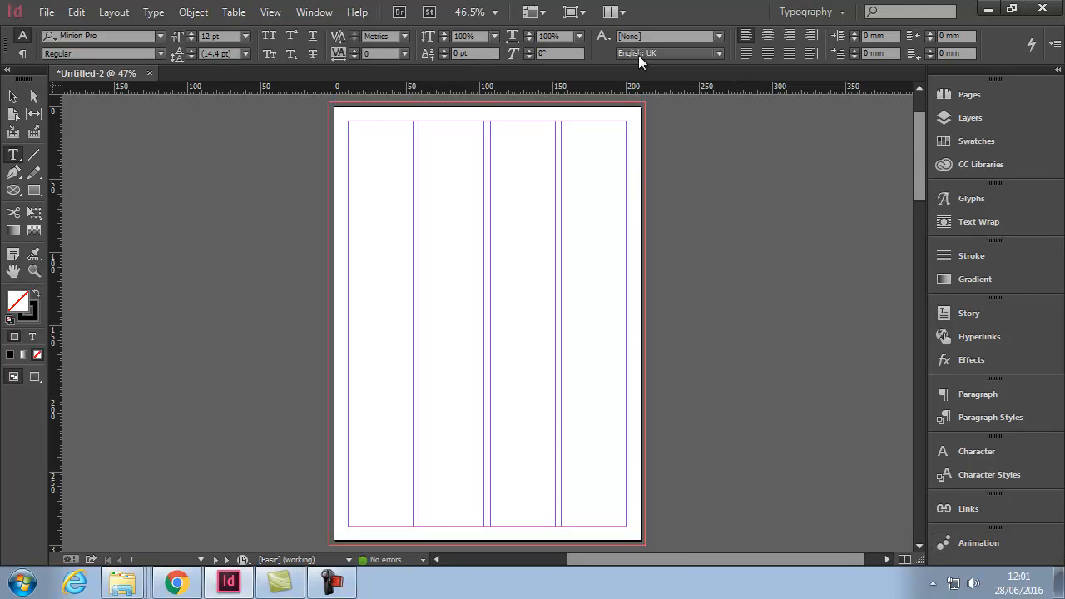
{"action": "mouse_move", "coordinate": [798, 261]}
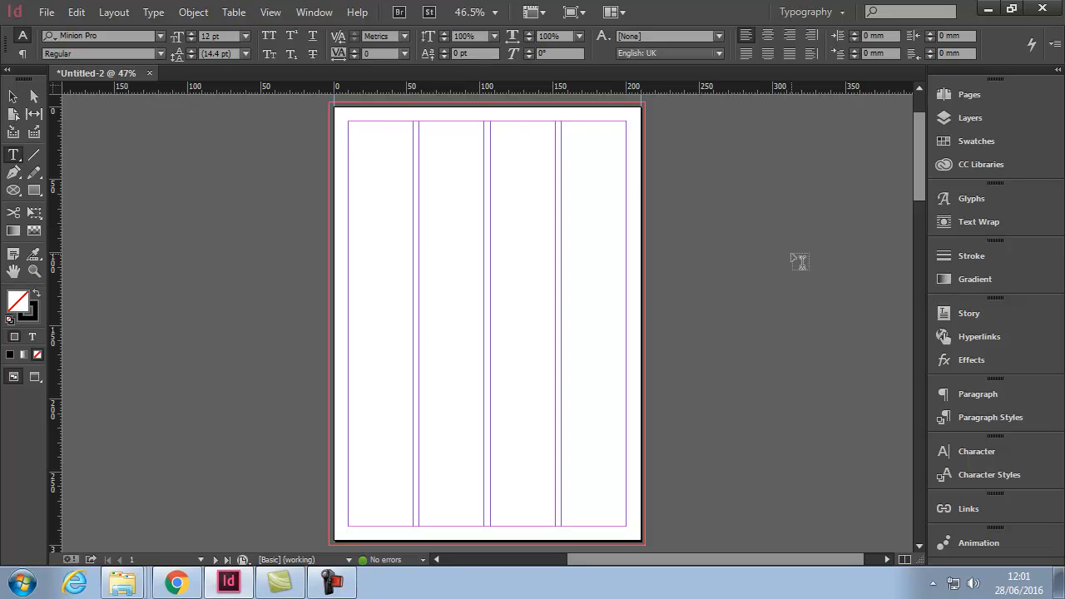
Save the current panel layout as a new workspace named 'Bens' with locations and menus kept.
{"action": "left_click", "coordinate": [313, 12]}
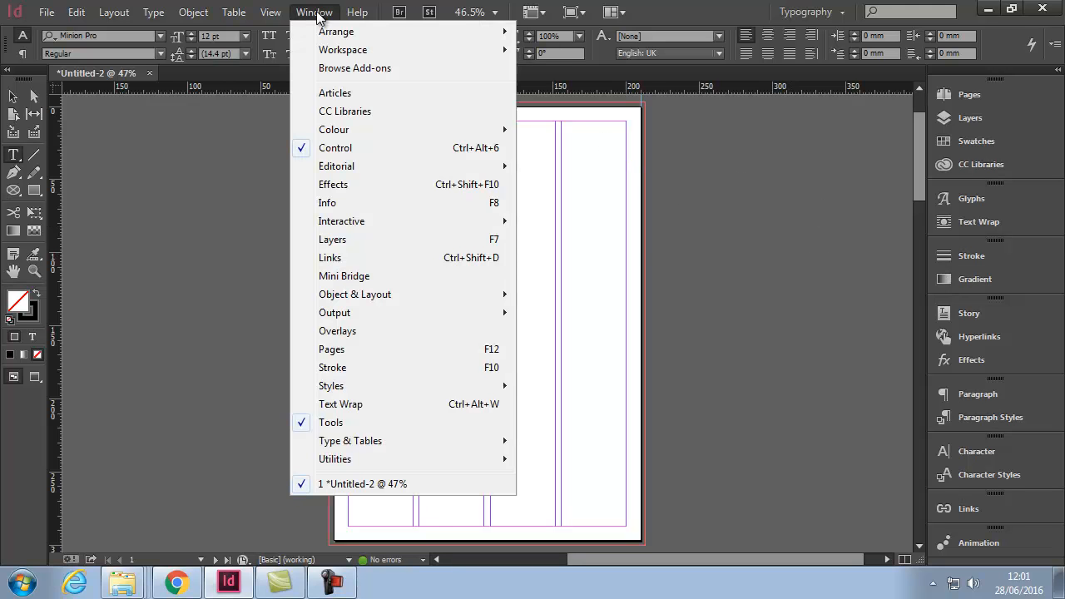
{"action": "mouse_move", "coordinate": [341, 49]}
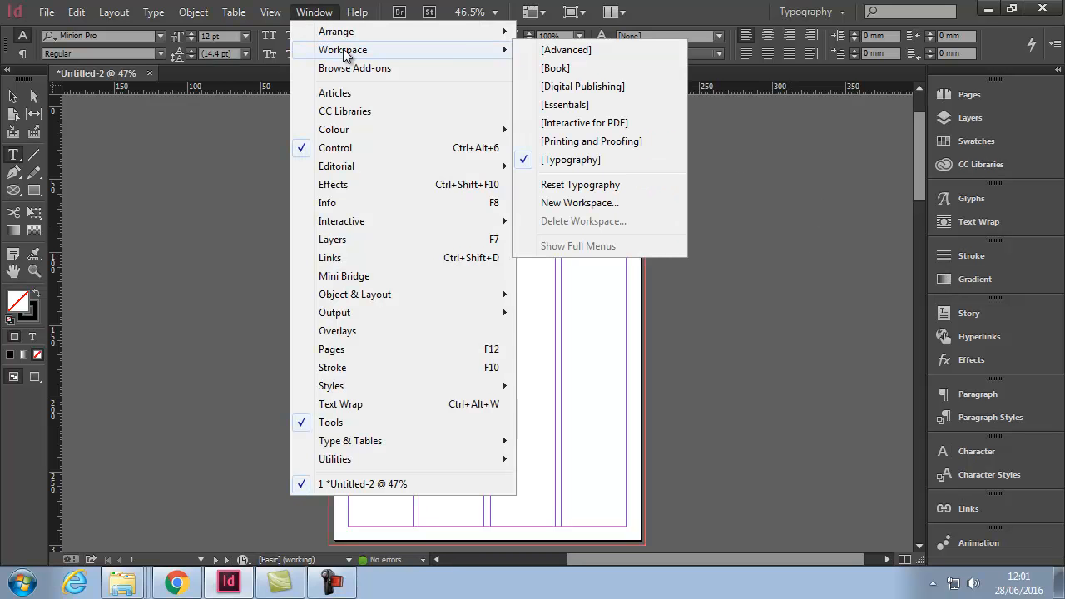
{"action": "mouse_move", "coordinate": [579, 203]}
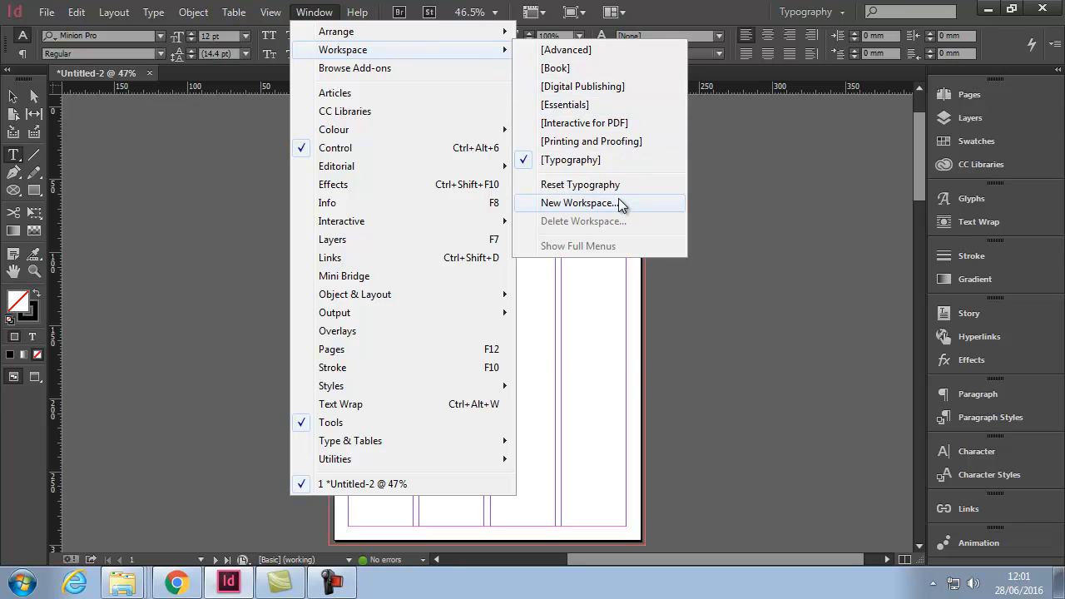
{"action": "left_click", "coordinate": [578, 203]}
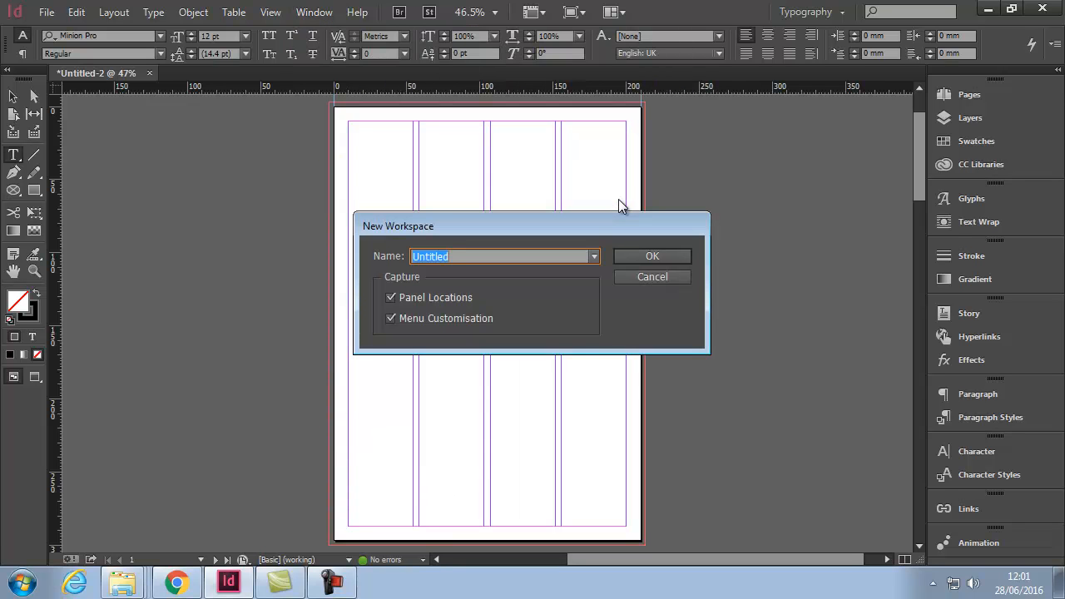
{"action": "type", "text": "Bens"}
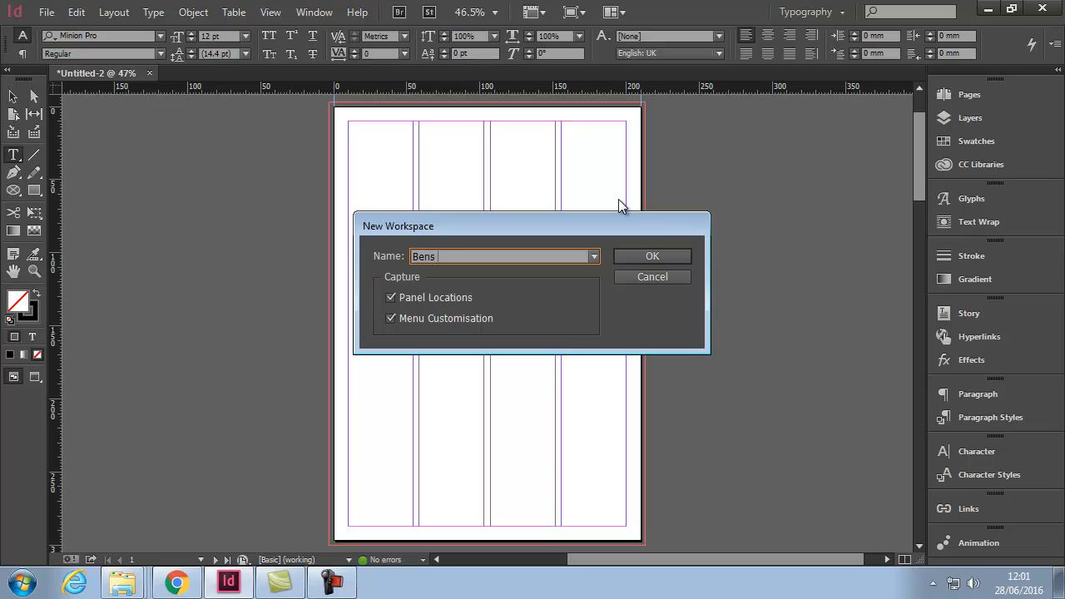
{"action": "type", "text": "Animate"}
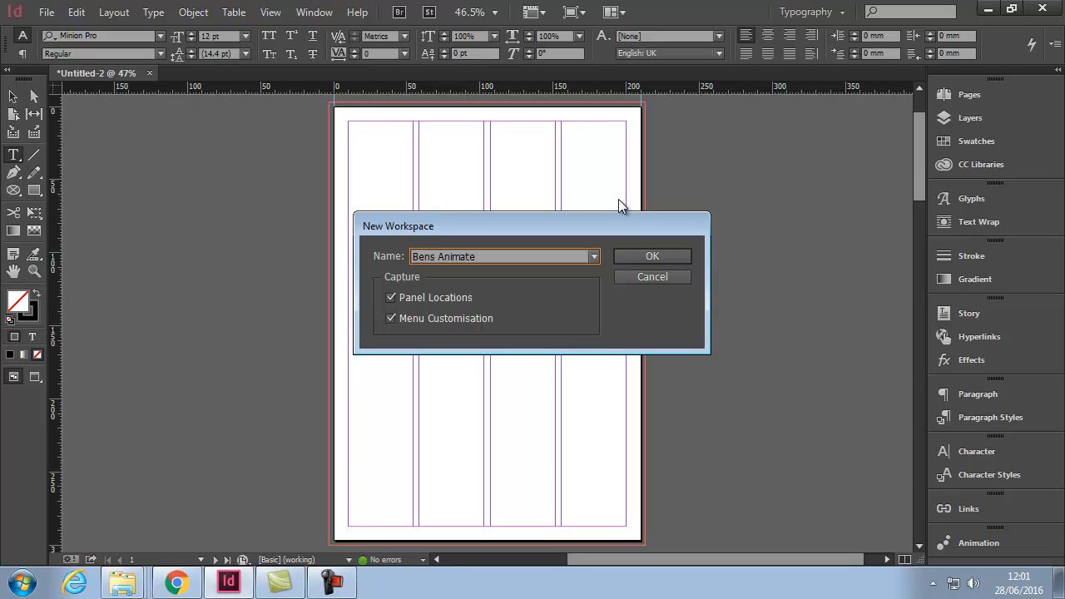
{"action": "left_click", "coordinate": [486, 256]}
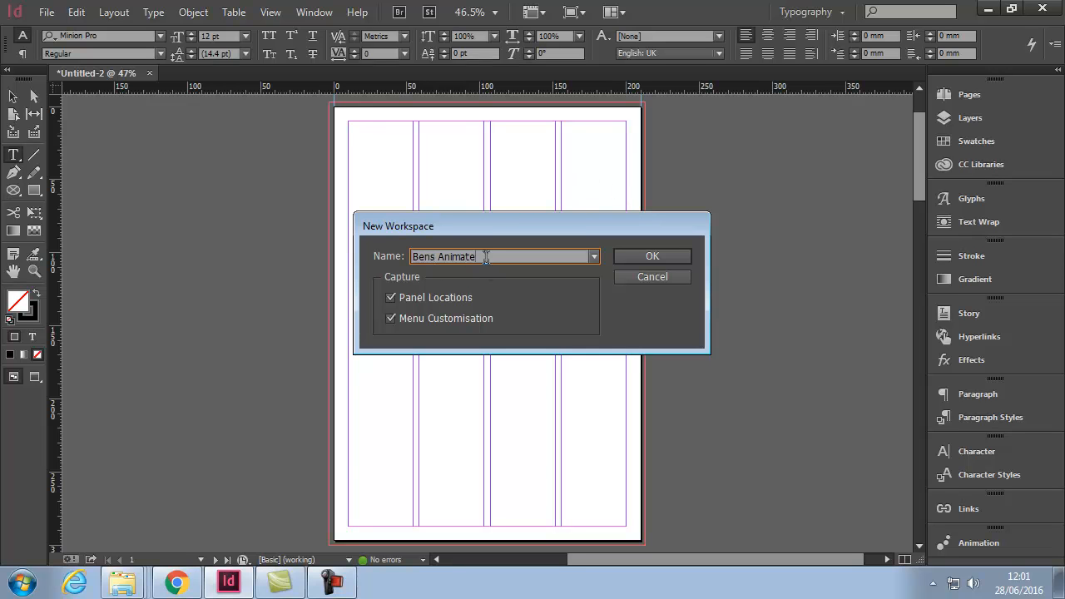
{"action": "key", "text": "BackSpace"}
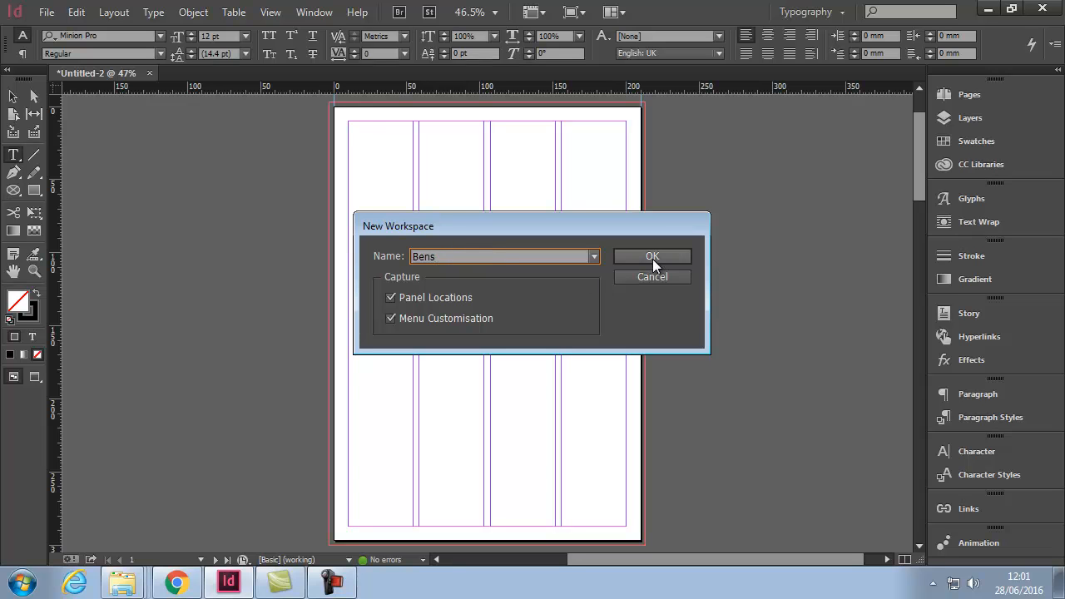
{"action": "left_click", "coordinate": [652, 256]}
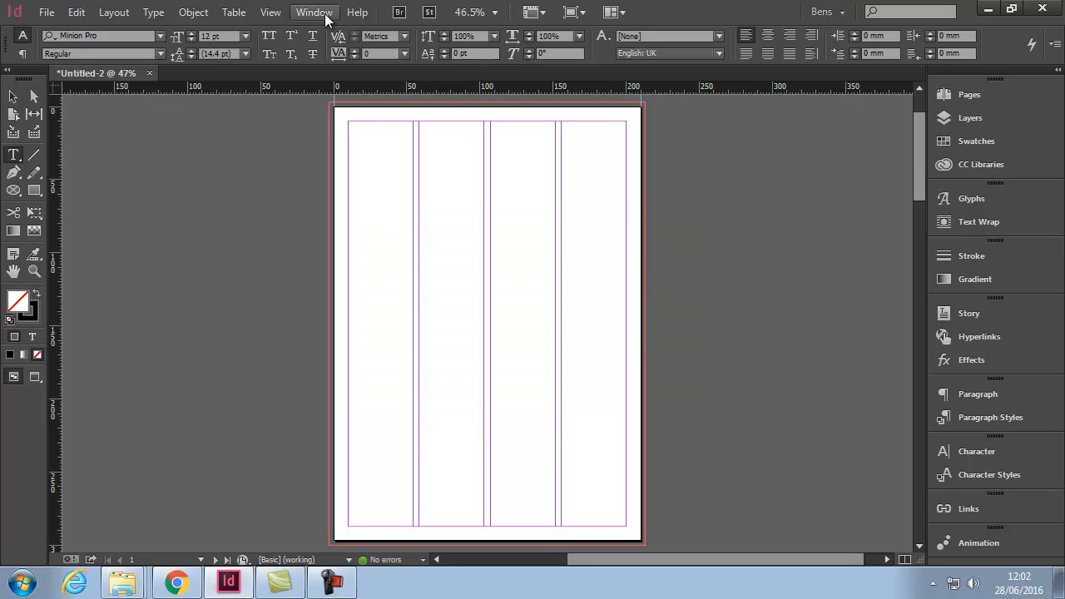
{"action": "mouse_move", "coordinate": [978, 543]}
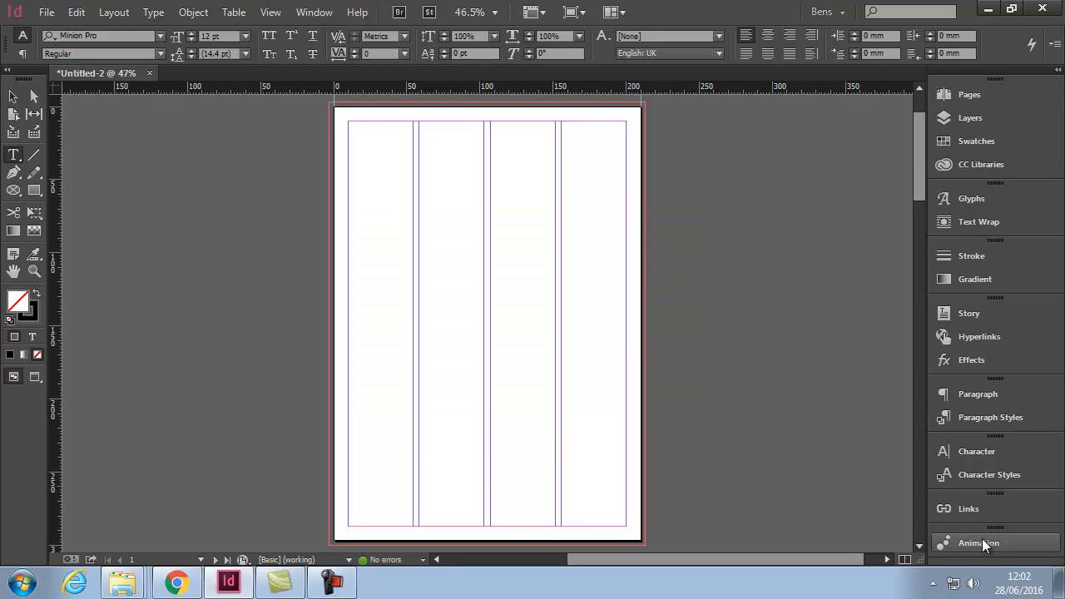
Switch to the Essentials workspace from the Window > Workspace menu.
{"action": "left_click", "coordinate": [313, 12]}
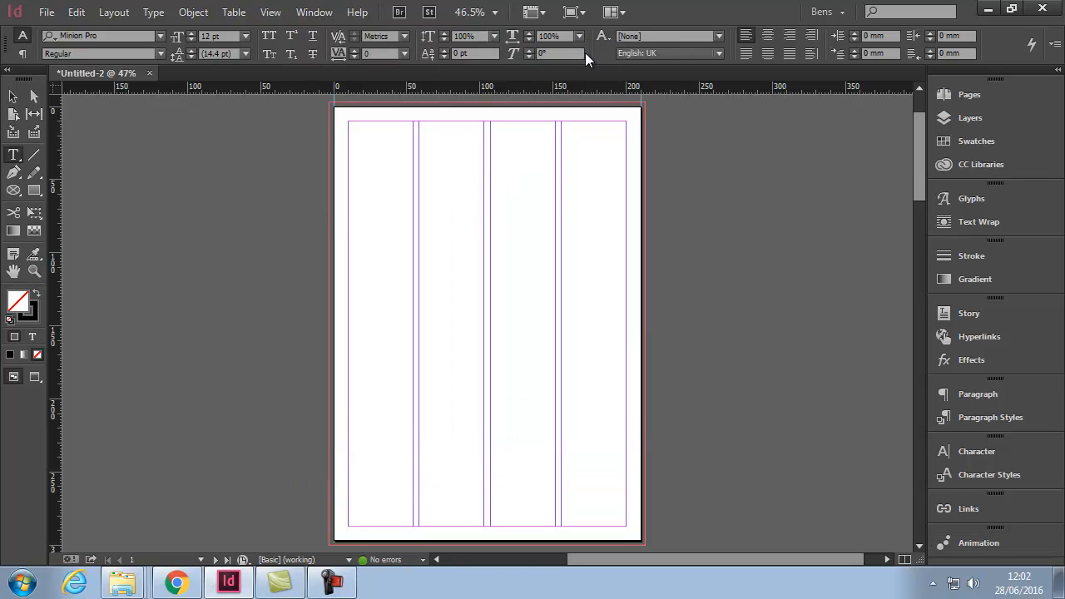
{"action": "left_click", "coordinate": [314, 12]}
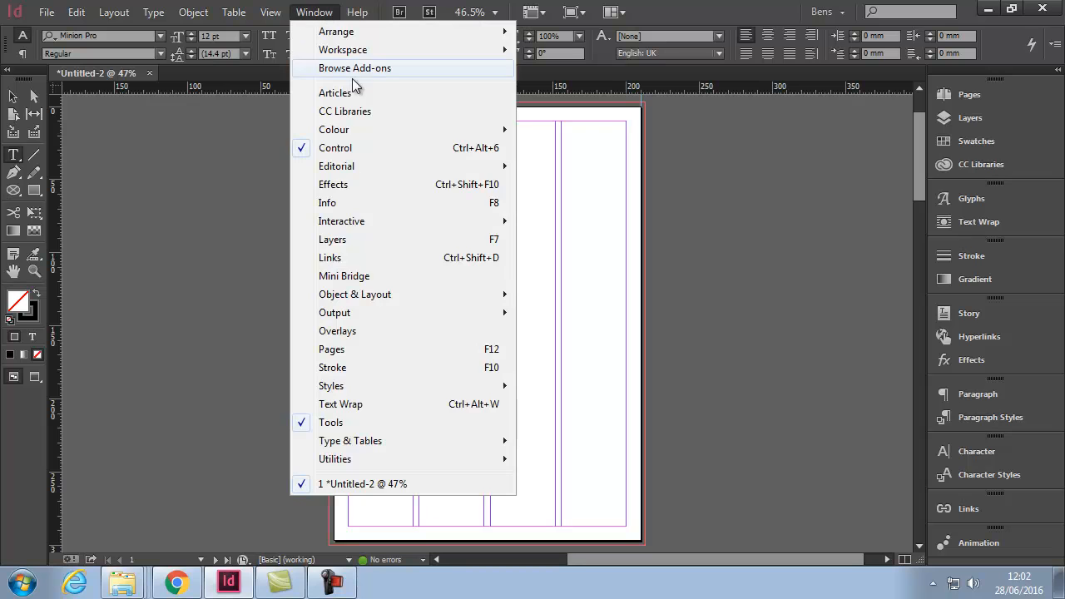
{"action": "mouse_move", "coordinate": [342, 49]}
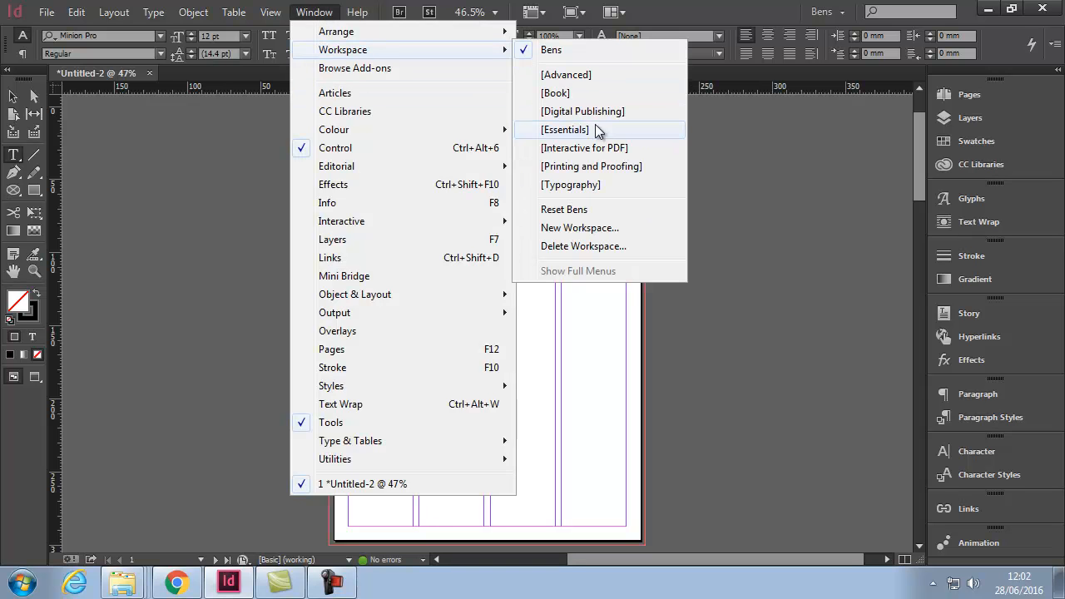
{"action": "left_click", "coordinate": [564, 128]}
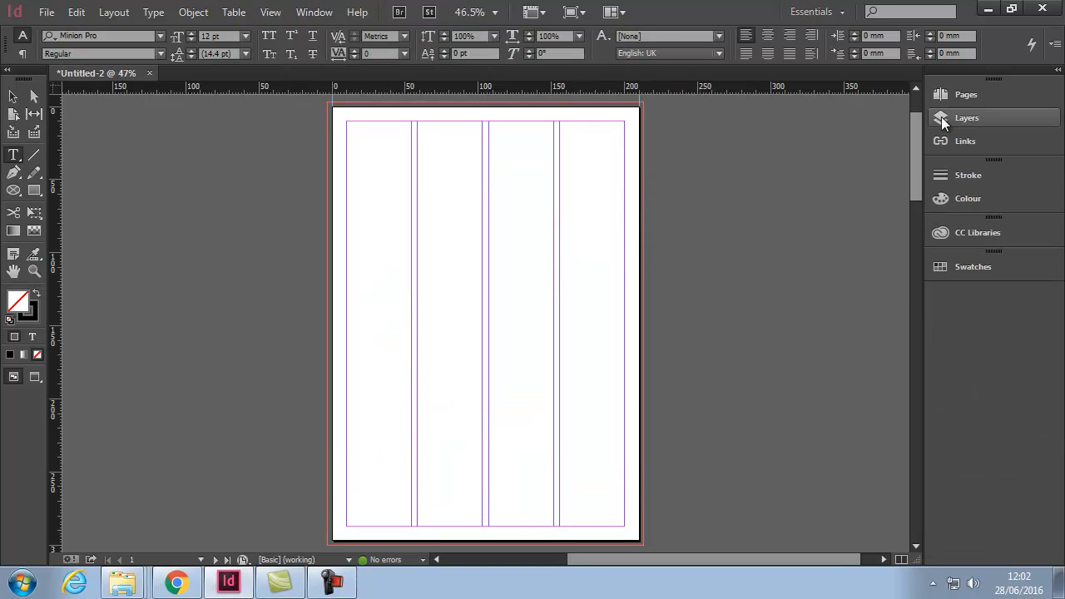
{"action": "left_click", "coordinate": [314, 12]}
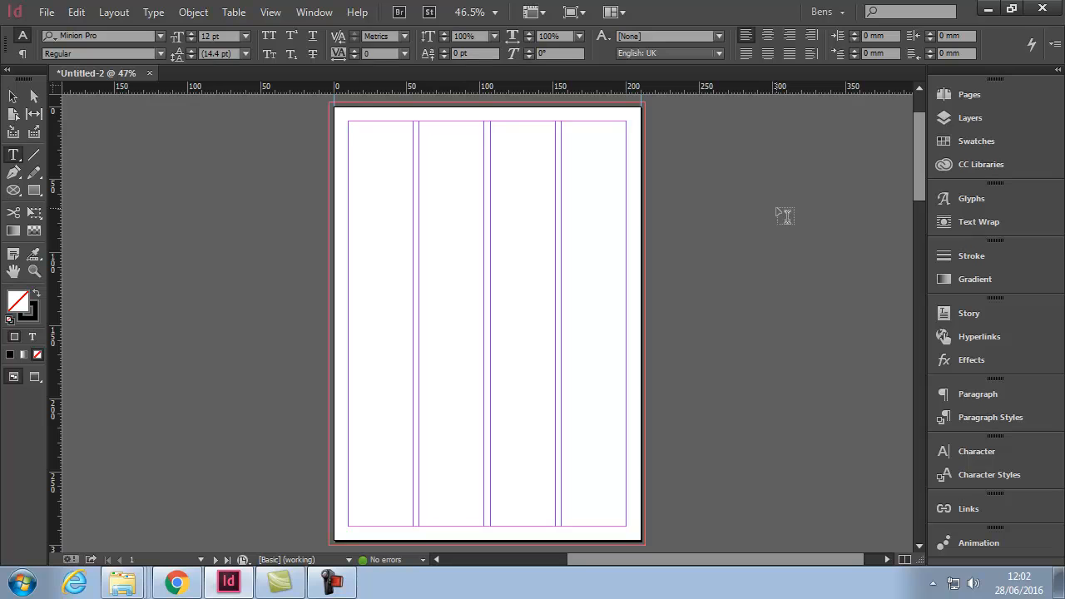
{"action": "mouse_move", "coordinate": [871, 297]}
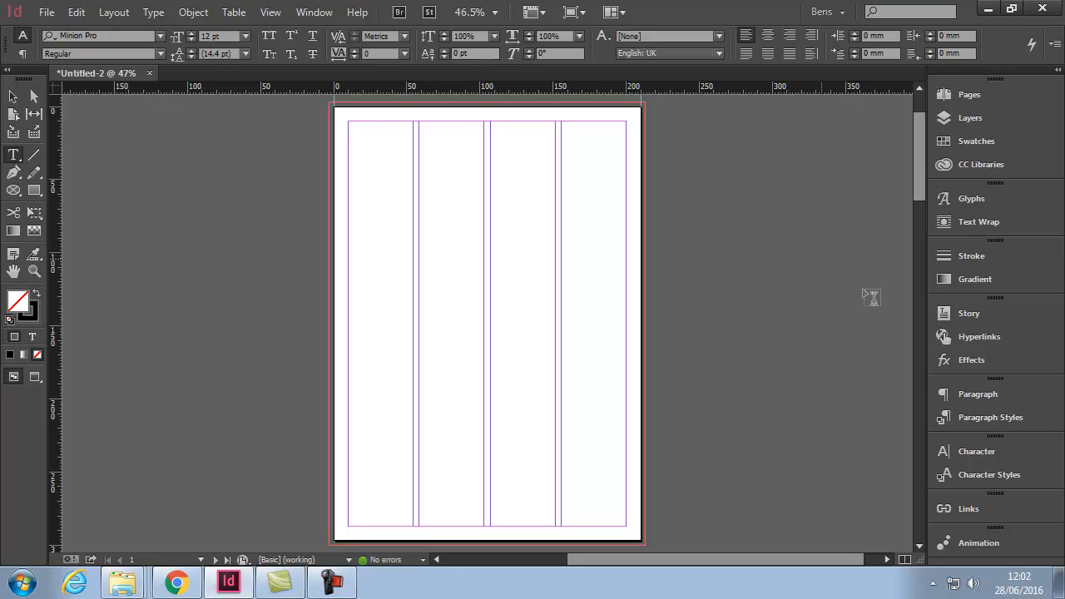
{"action": "mouse_move", "coordinate": [997, 442]}
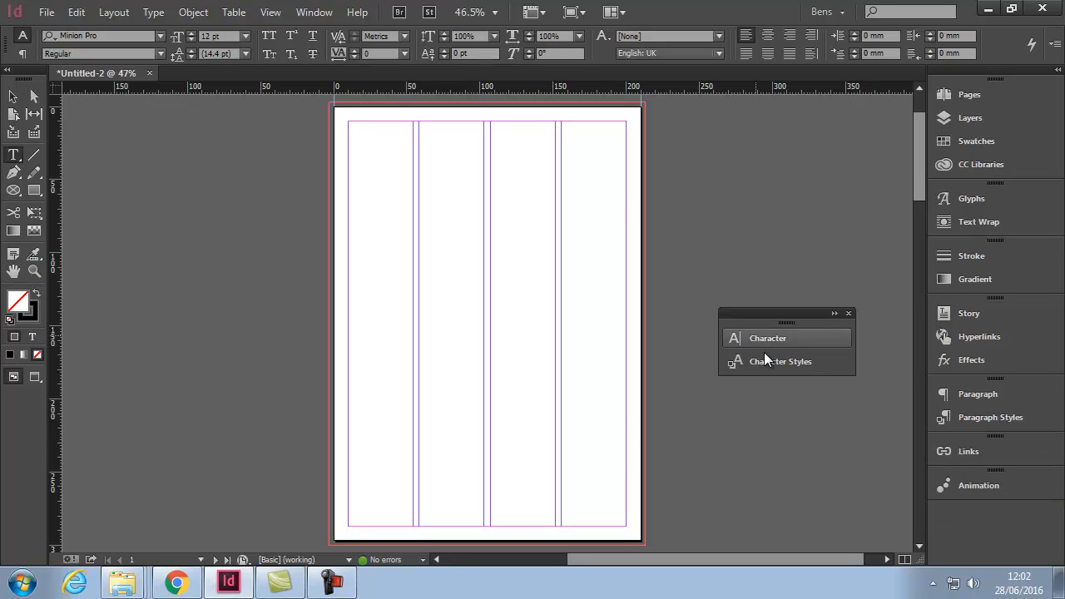
{"action": "mouse_move", "coordinate": [812, 374]}
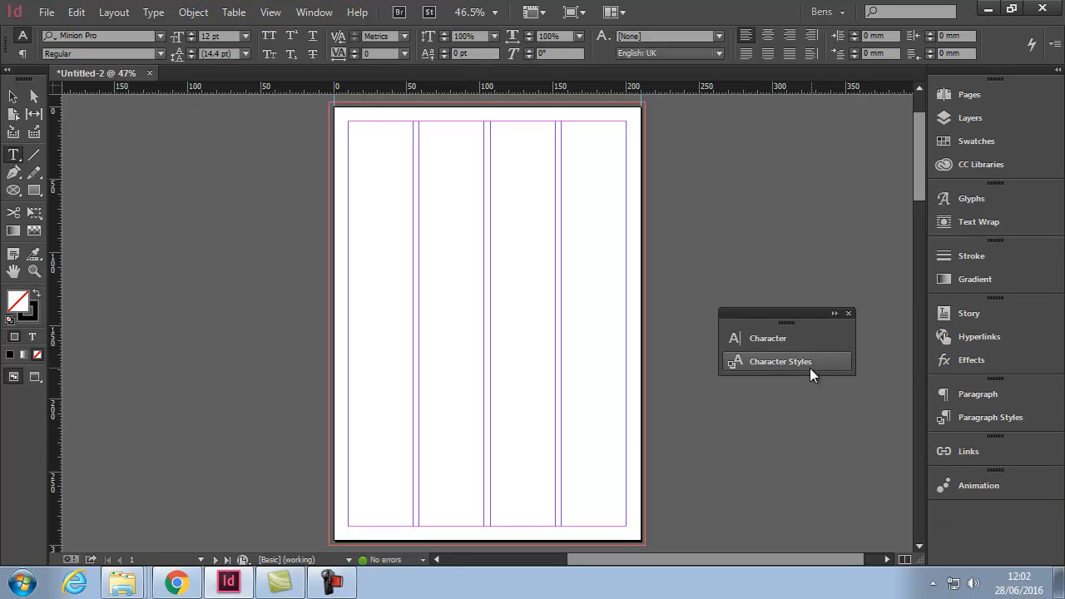
{"action": "mouse_move", "coordinate": [780, 361]}
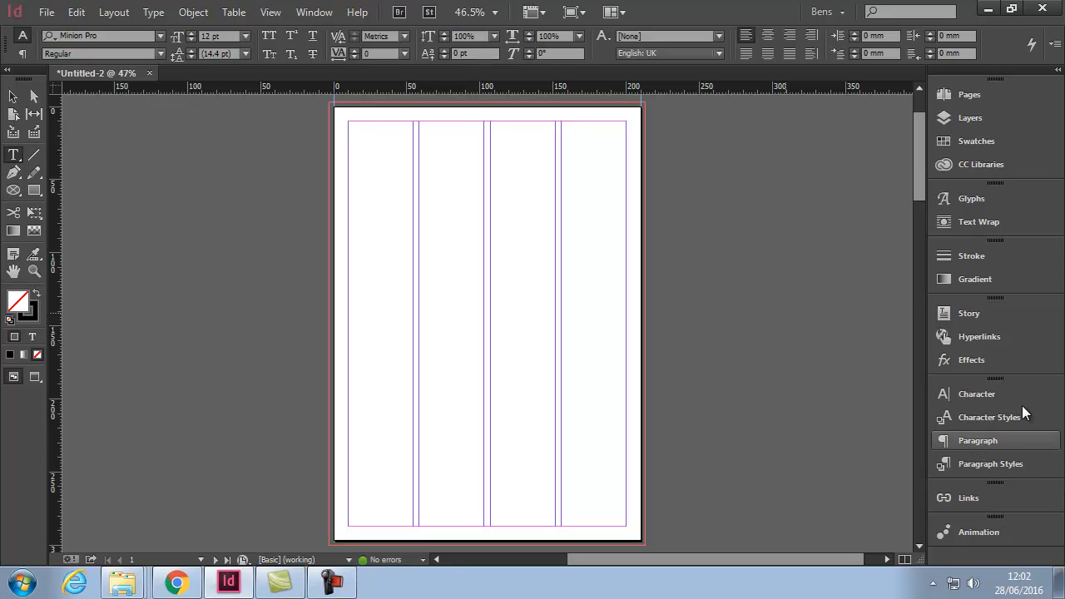
{"action": "mouse_move", "coordinate": [990, 448]}
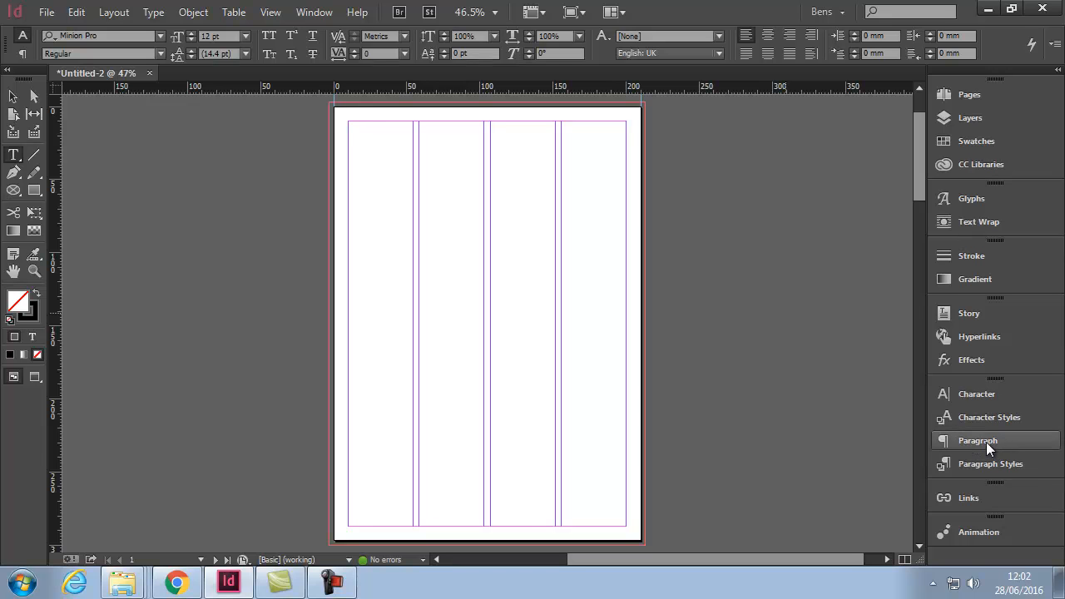
{"action": "mouse_move", "coordinate": [996, 413]}
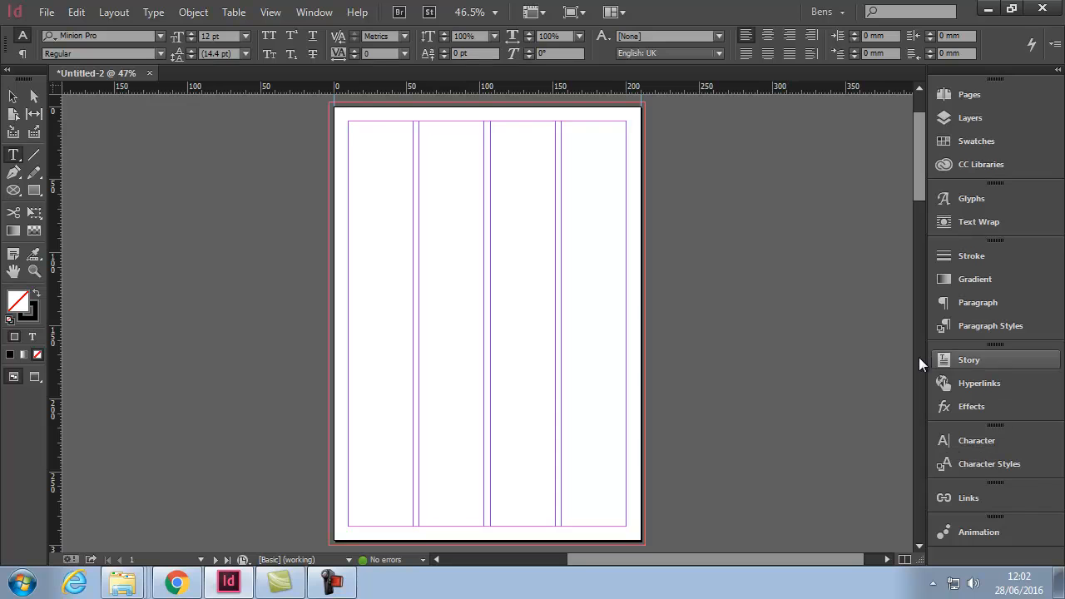
{"action": "mouse_move", "coordinate": [1002, 522]}
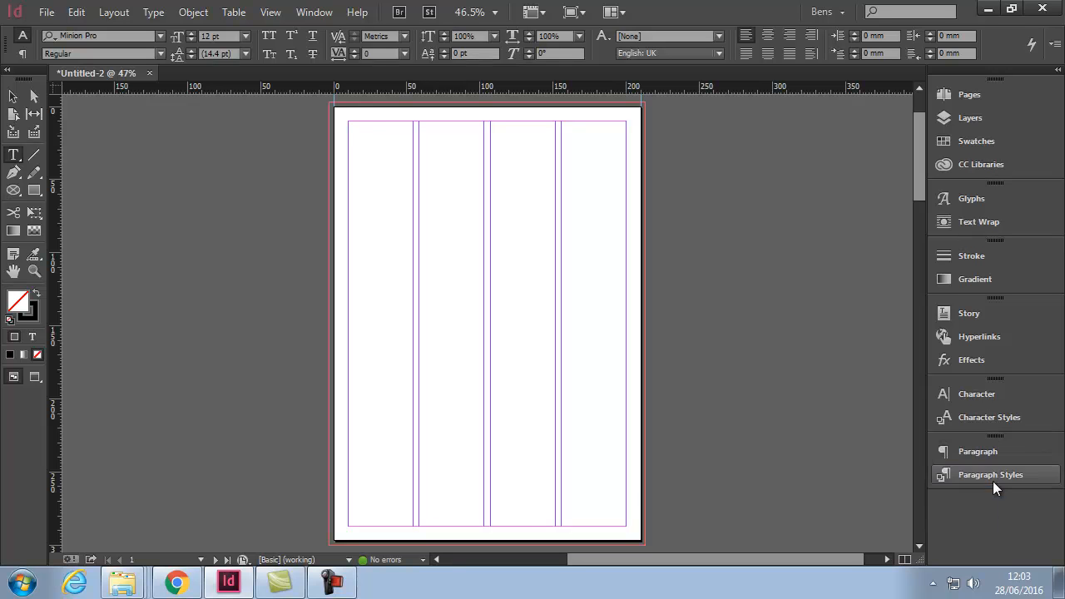
{"action": "mouse_move", "coordinate": [1031, 442]}
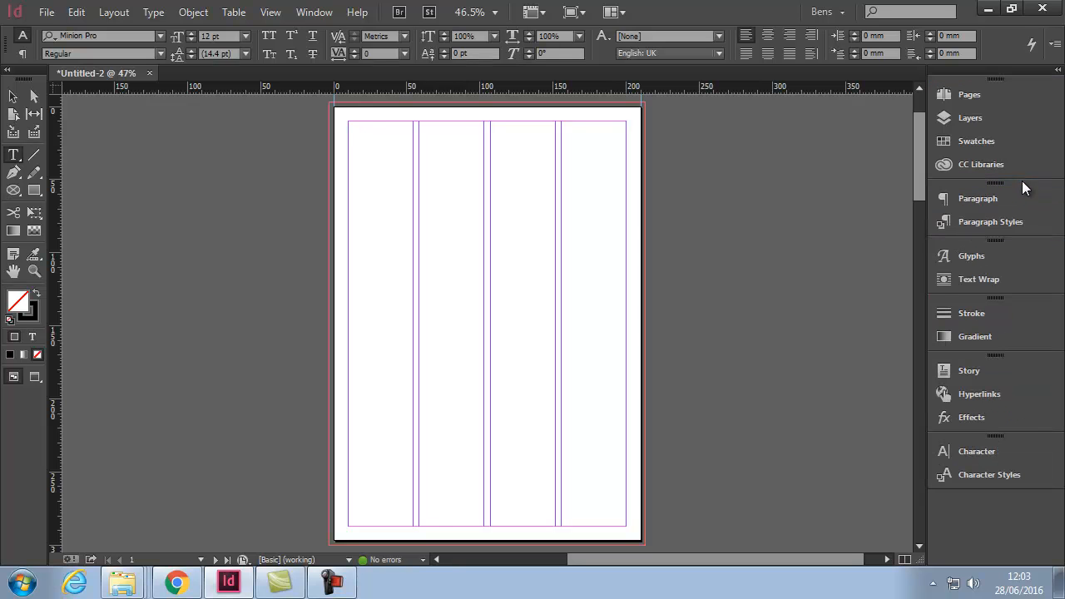
{"action": "mouse_move", "coordinate": [1013, 364]}
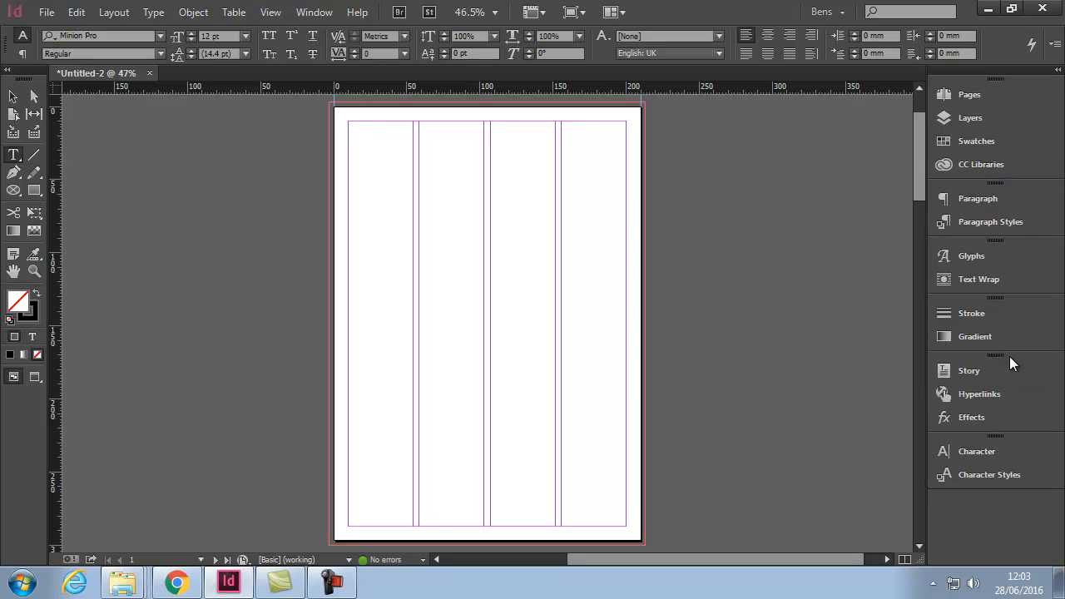
{"action": "mouse_move", "coordinate": [1023, 336]}
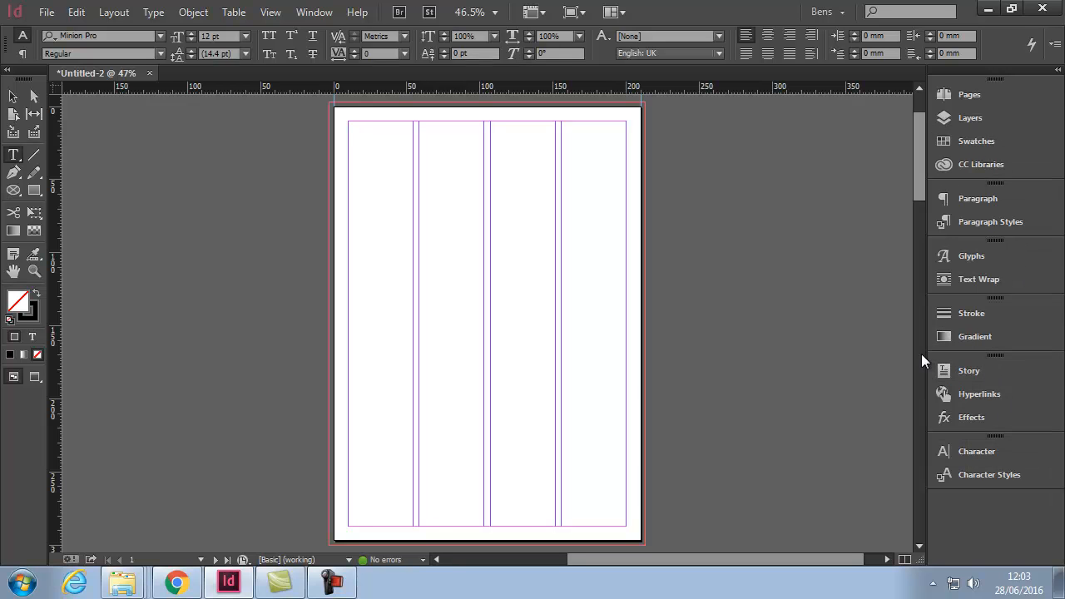
{"action": "mouse_move", "coordinate": [877, 283]}
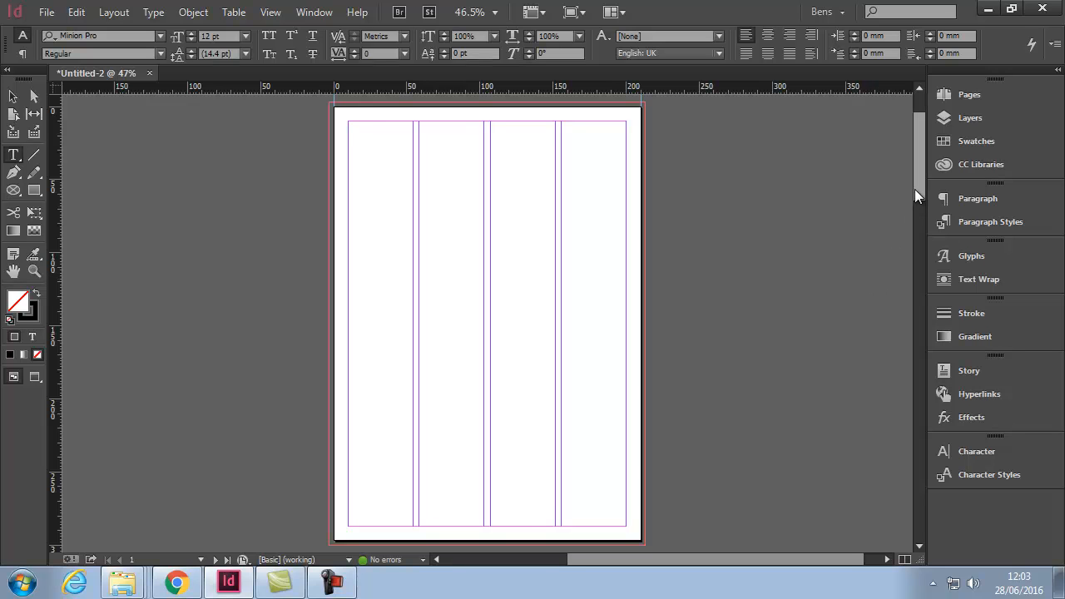
{"action": "mouse_move", "coordinate": [139, 258]}
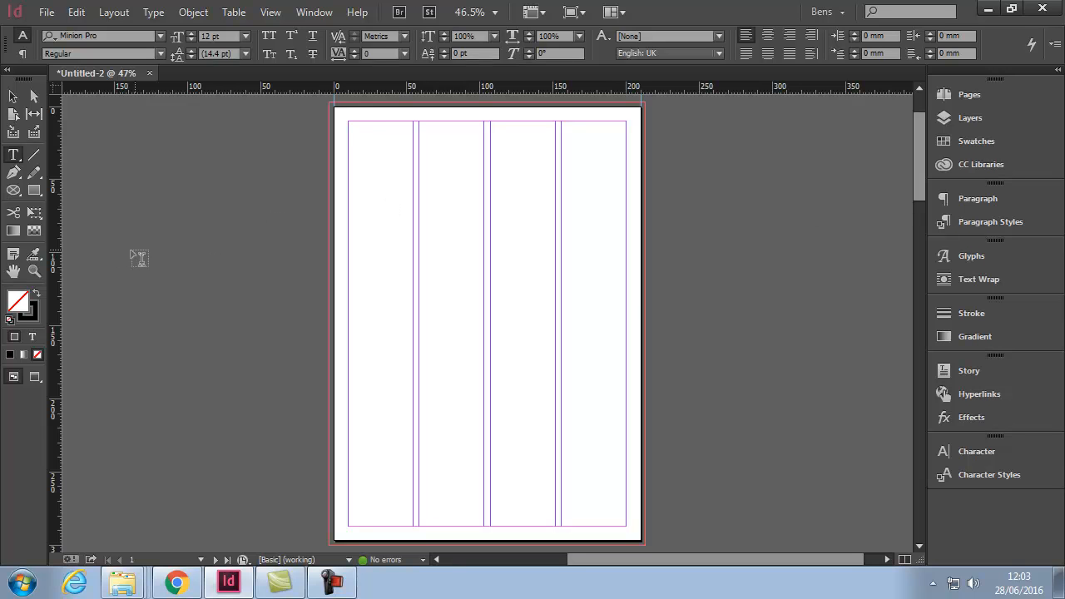
{"action": "mouse_move", "coordinate": [258, 79]}
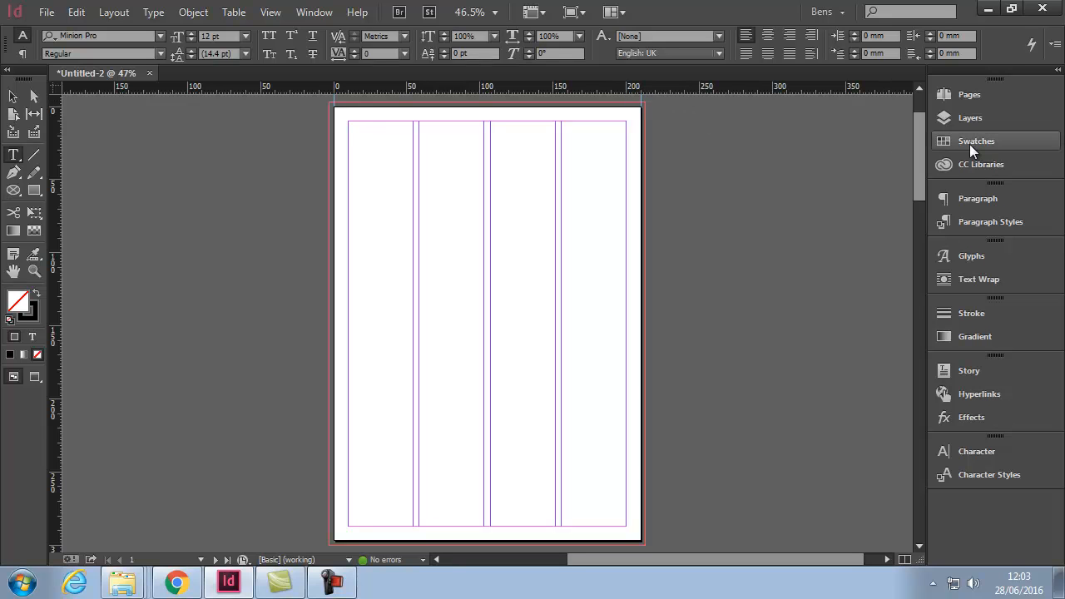
{"action": "mouse_move", "coordinate": [368, 275]}
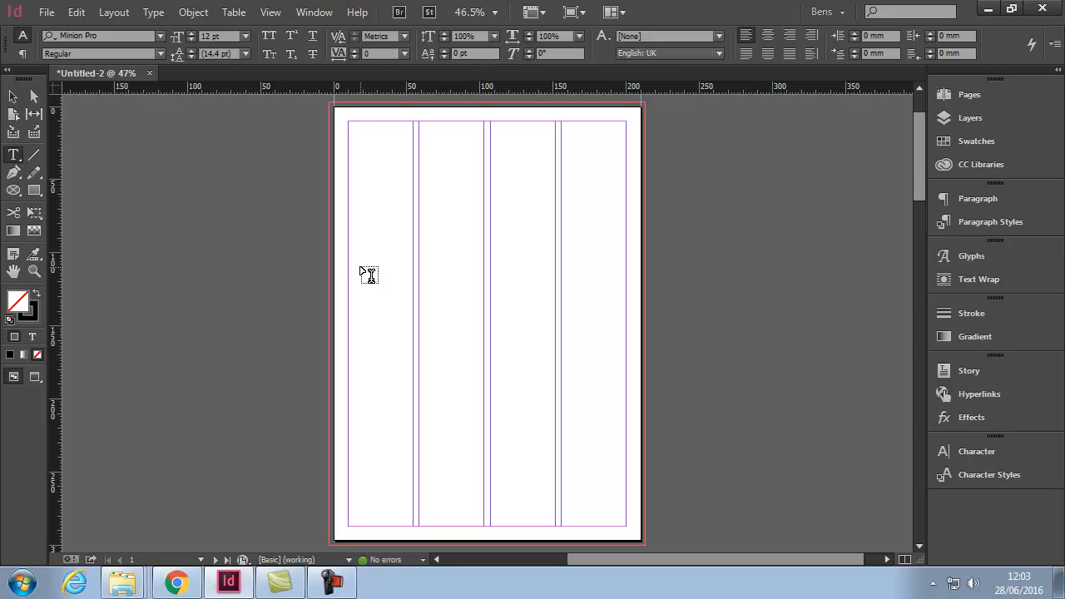